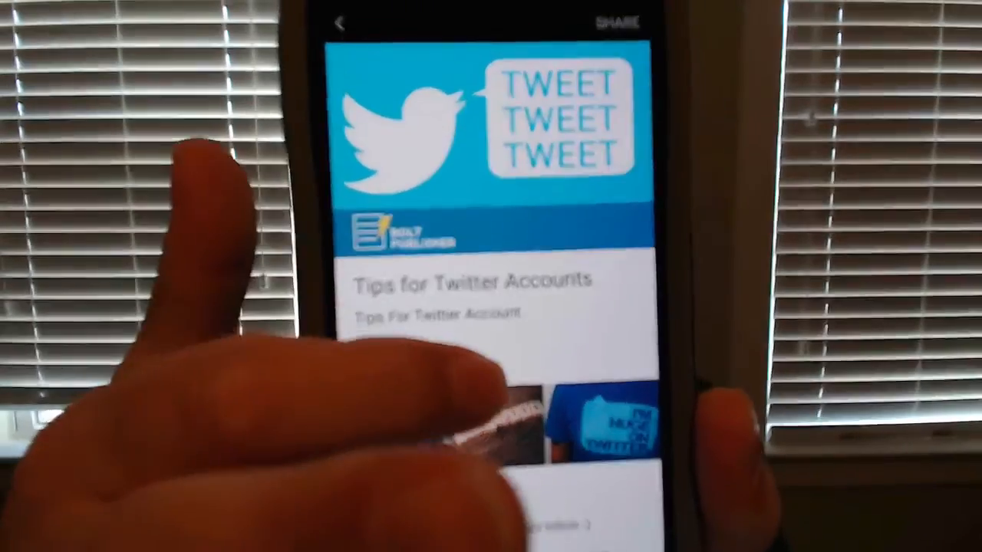
Scroll further down the Tips for Twitter Accounts instant article on the phone.
{"action": "scroll", "scroll_direction": "down", "scroll_amount": 3}
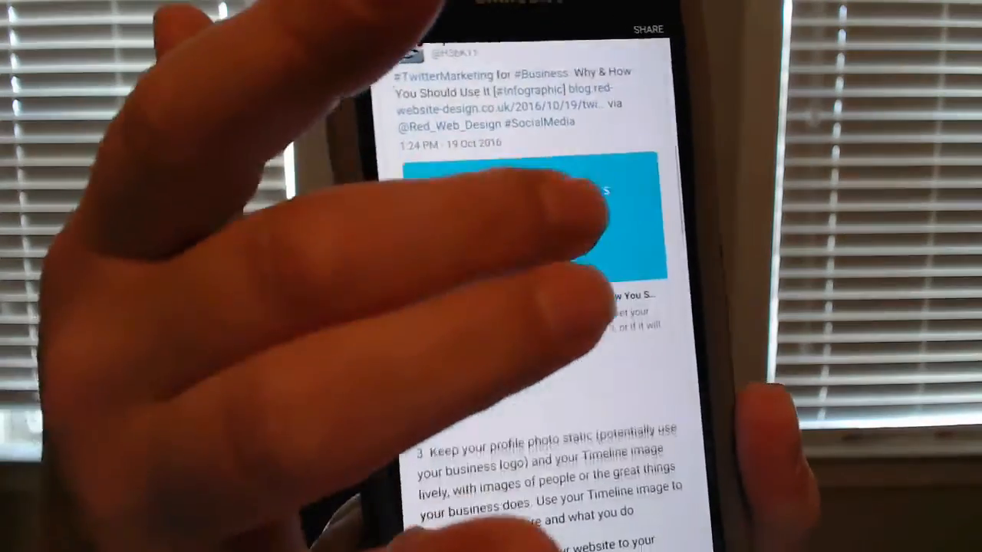
{"action": "scroll", "scroll_direction": "down", "scroll_amount": 3}
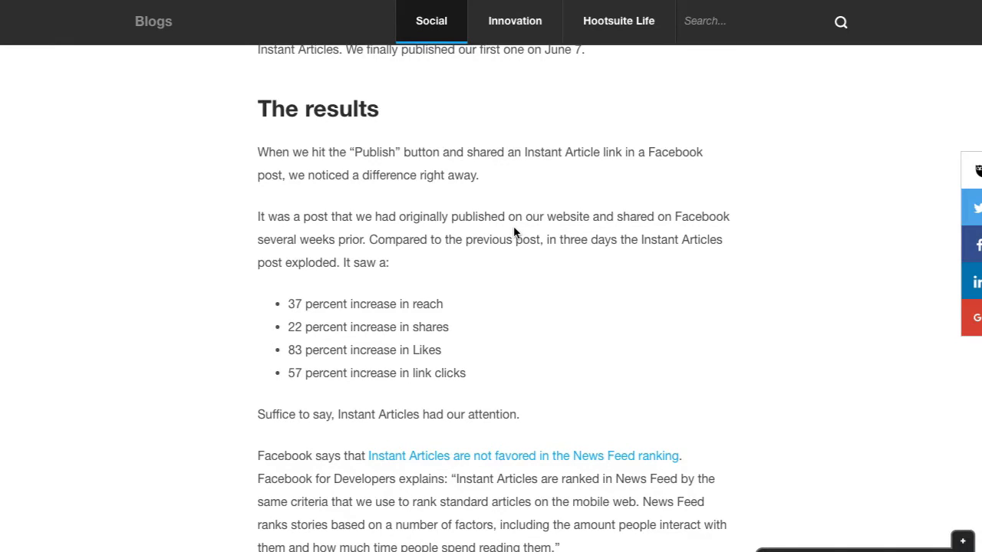
Scroll the Hootsuite post past 'The results' to 'Setup requires some technical expertise'.
{"action": "scroll", "scroll_direction": "down", "scroll_amount": 3}
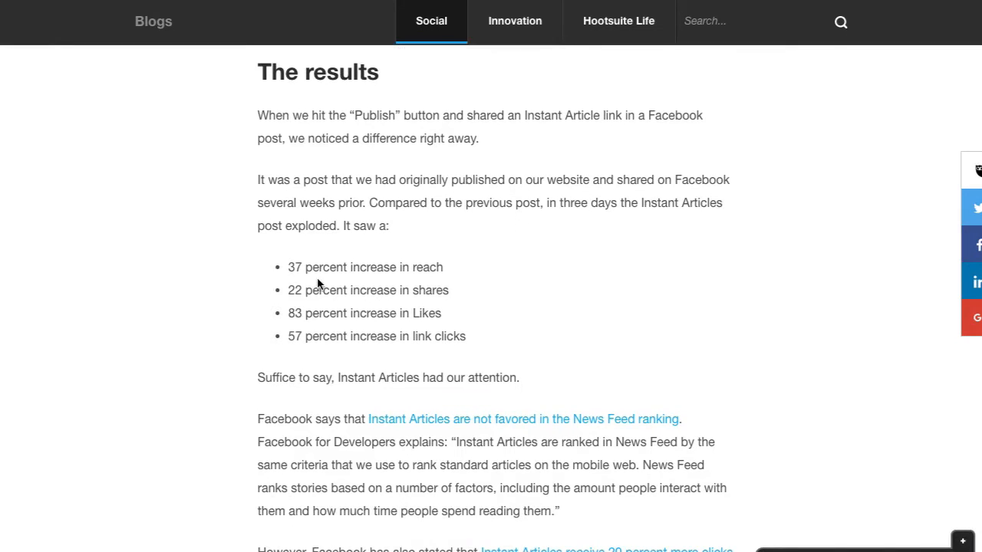
{"action": "mouse_move", "coordinate": [371, 279]}
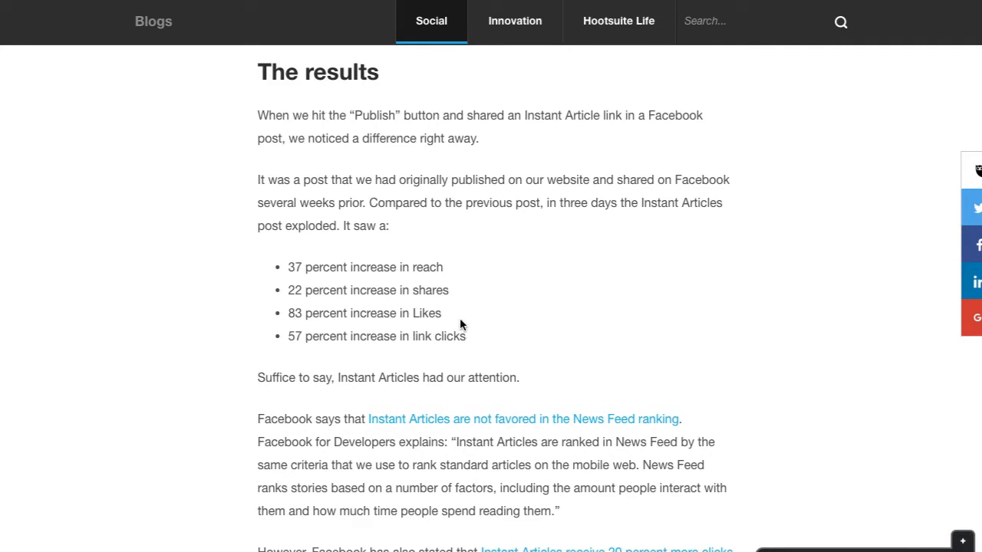
{"action": "mouse_move", "coordinate": [469, 316]}
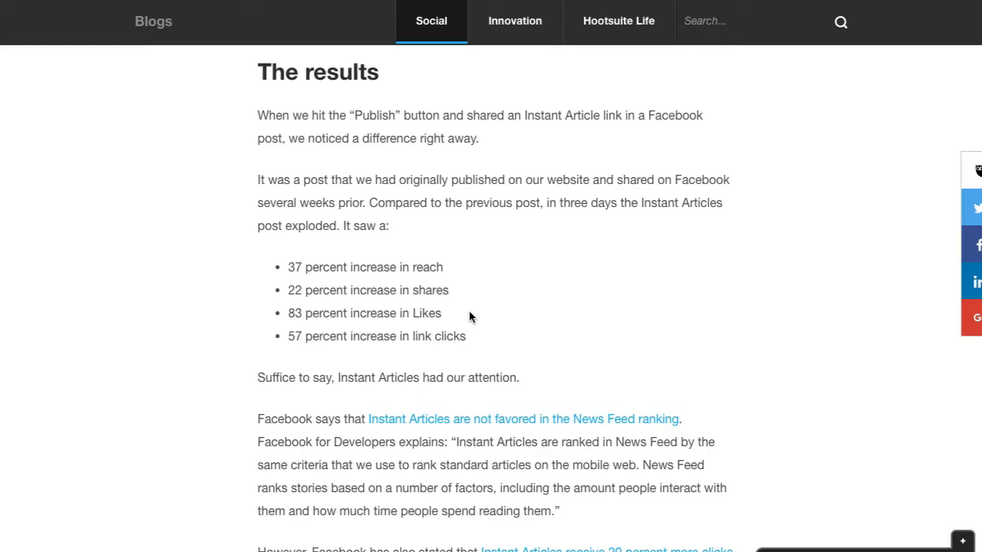
{"action": "scroll", "scroll_direction": "down", "scroll_amount": 3}
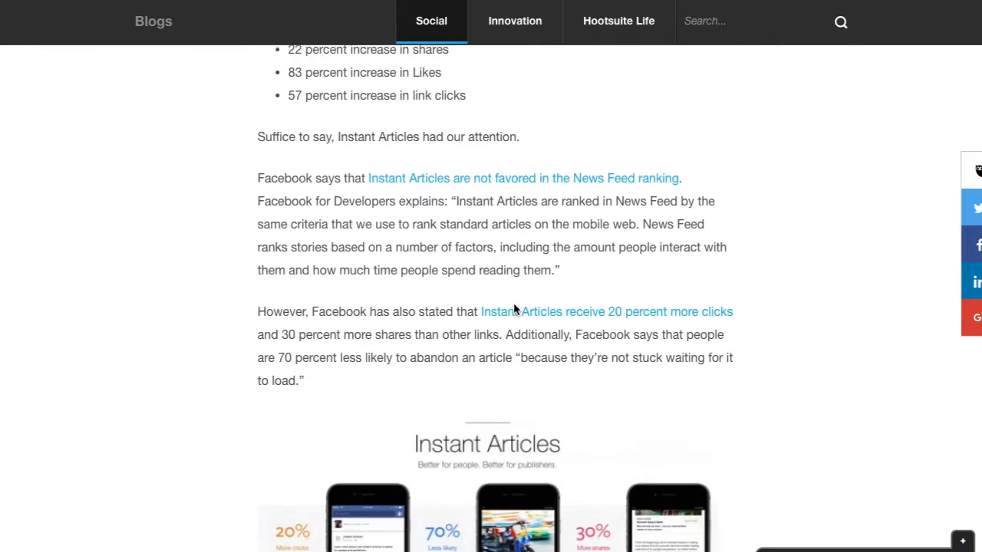
{"action": "scroll", "scroll_direction": "down", "scroll_amount": 3}
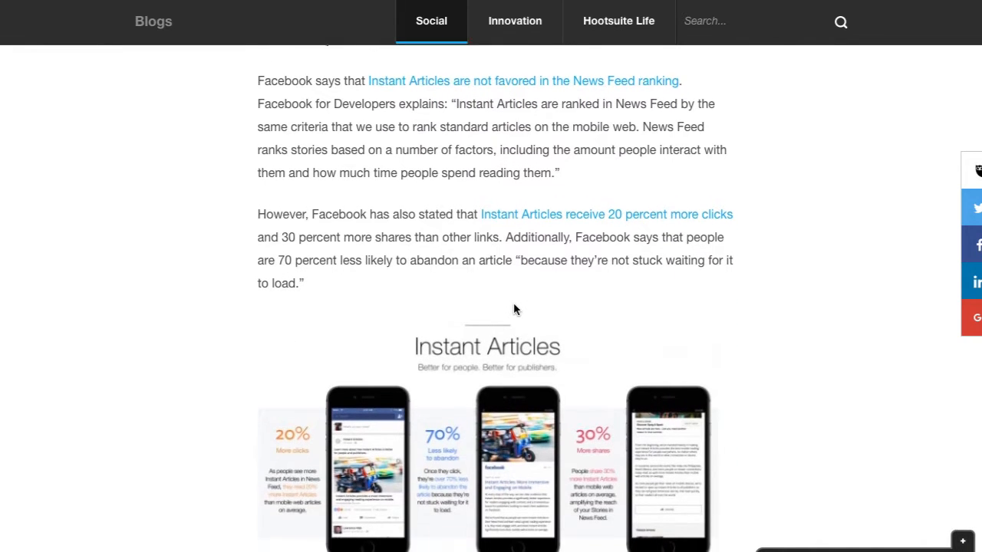
{"action": "scroll", "scroll_direction": "down", "scroll_amount": 3}
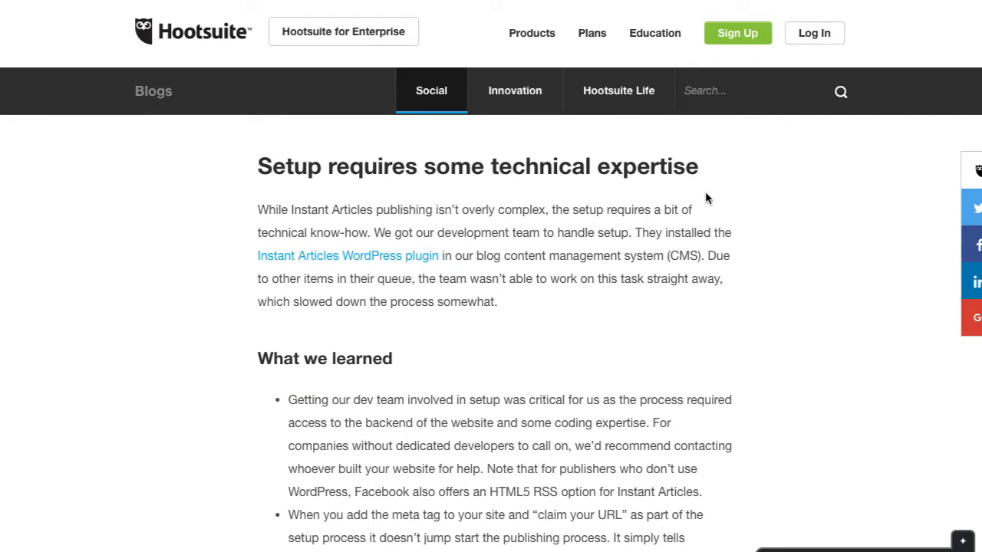
{"action": "left_click_drag", "start_coordinate": [422, 233], "coordinate": [553, 233]}
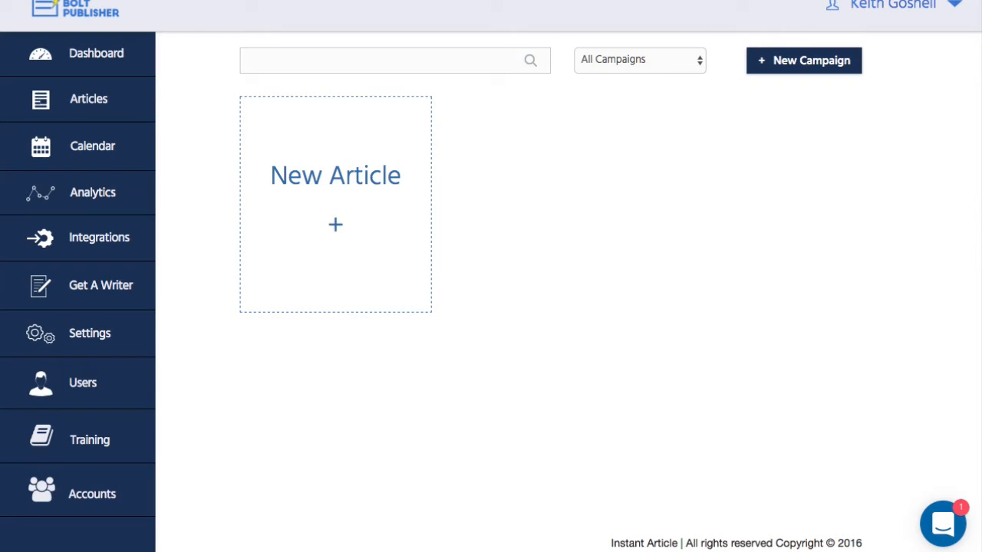
{"action": "mouse_move", "coordinate": [181, 284]}
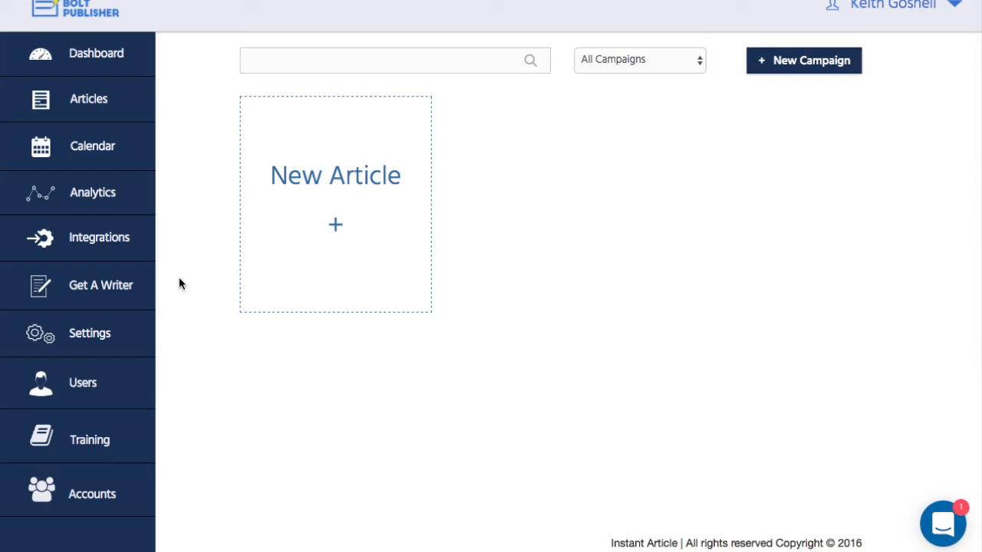
{"action": "mouse_move", "coordinate": [194, 254]}
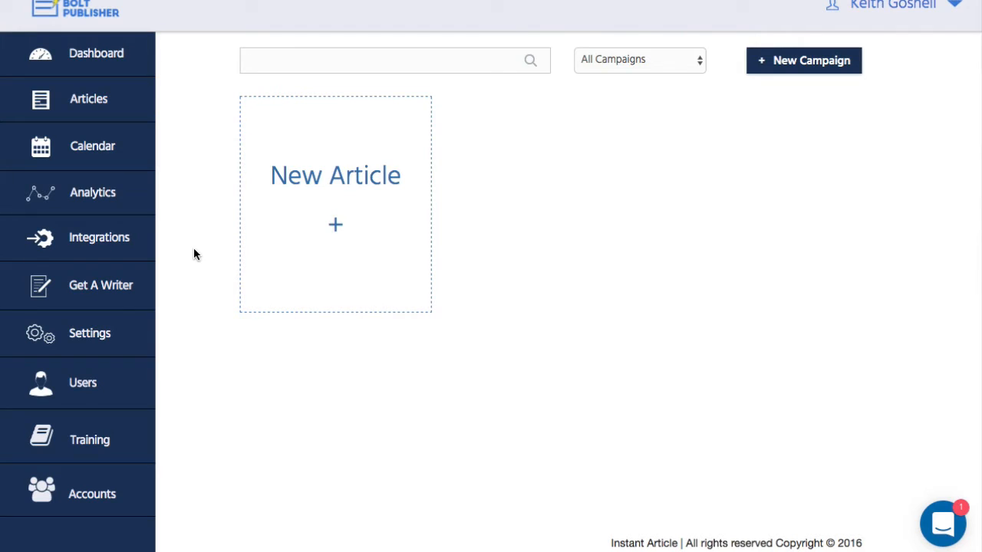
{"action": "mouse_move", "coordinate": [198, 497]}
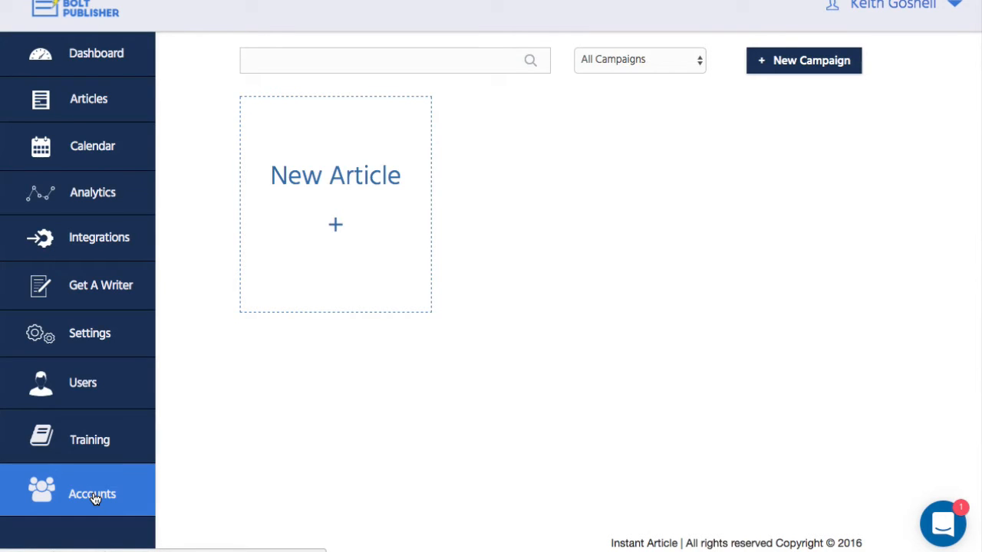
{"action": "mouse_move", "coordinate": [101, 284]}
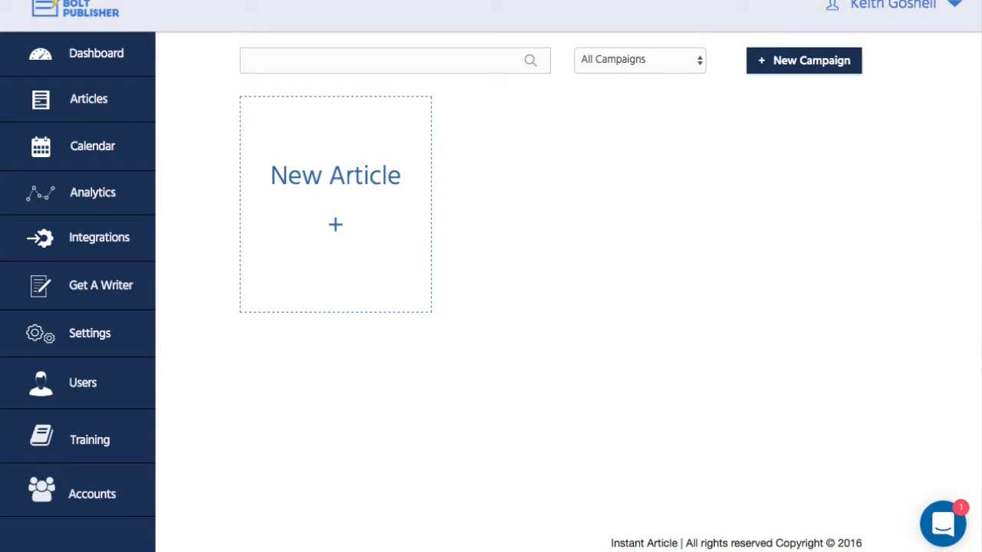
{"action": "mouse_move", "coordinate": [537, 165]}
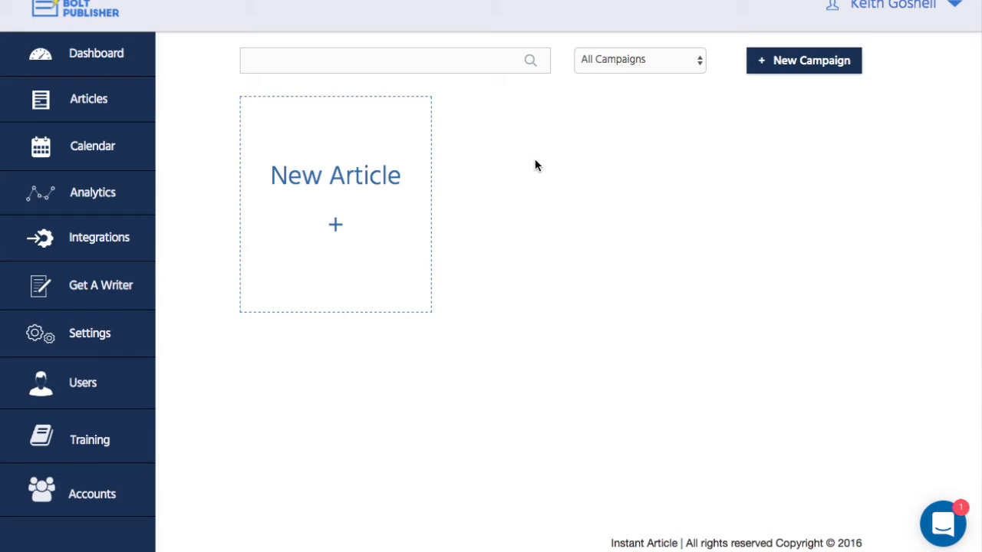
{"action": "mouse_move", "coordinate": [509, 191]}
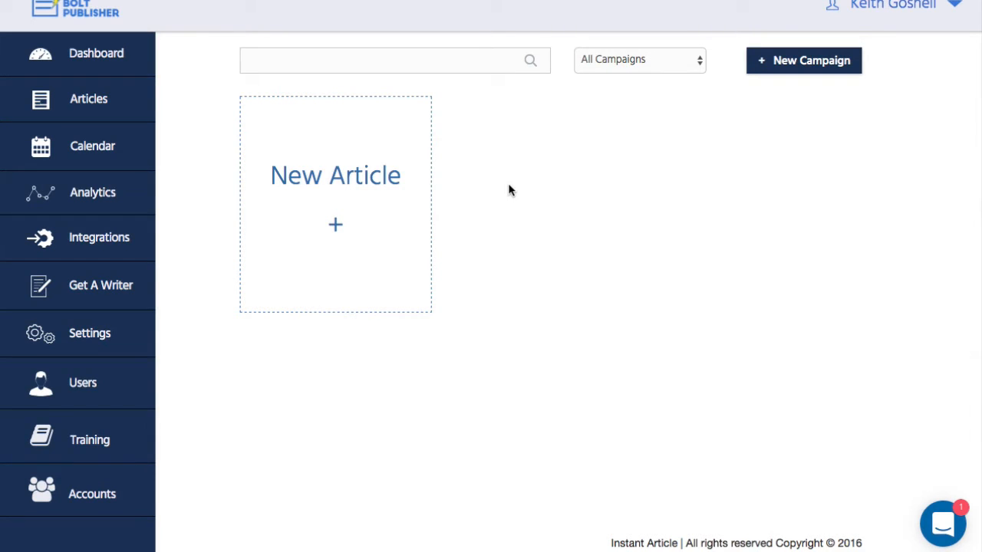
{"action": "mouse_move", "coordinate": [669, 209]}
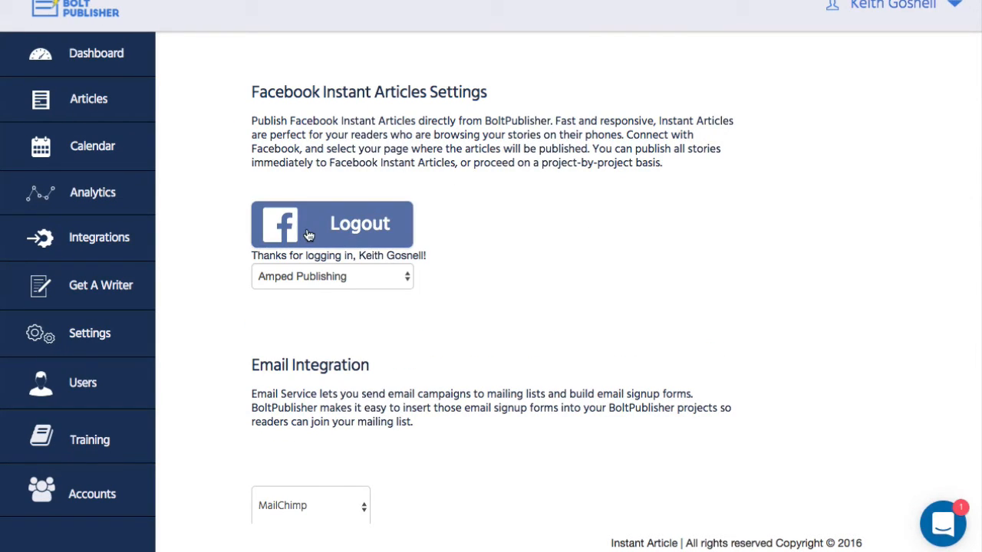
{"action": "mouse_move", "coordinate": [401, 282]}
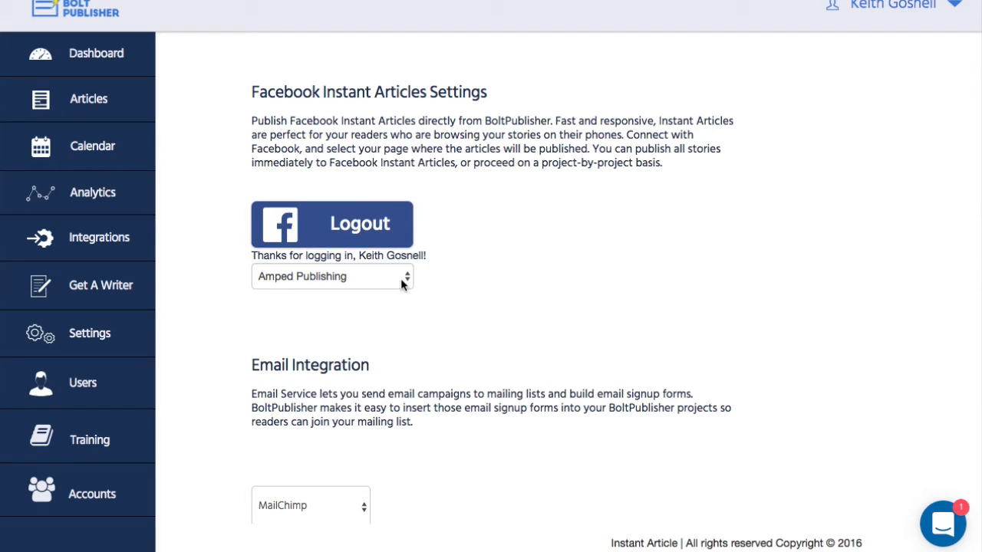
Review the Facebook publishing page and keep MailChimp as the email service.
{"action": "left_click", "coordinate": [332, 276]}
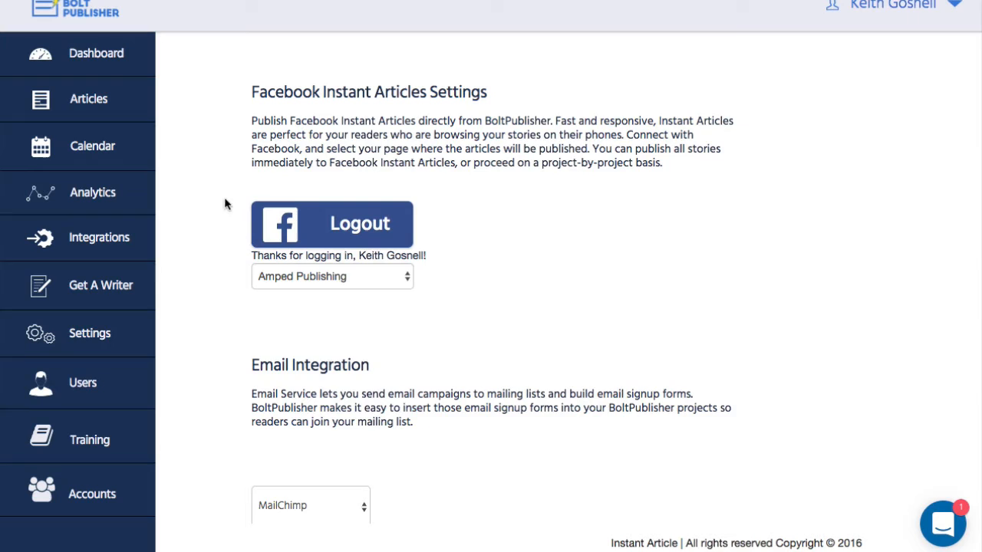
{"action": "scroll", "scroll_direction": "down", "scroll_amount": 3}
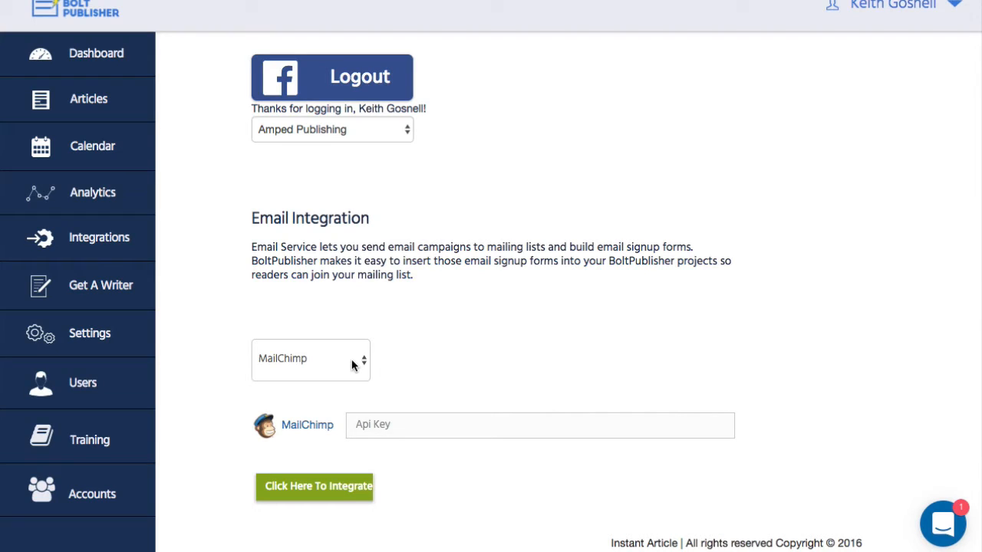
{"action": "left_click", "coordinate": [310, 359]}
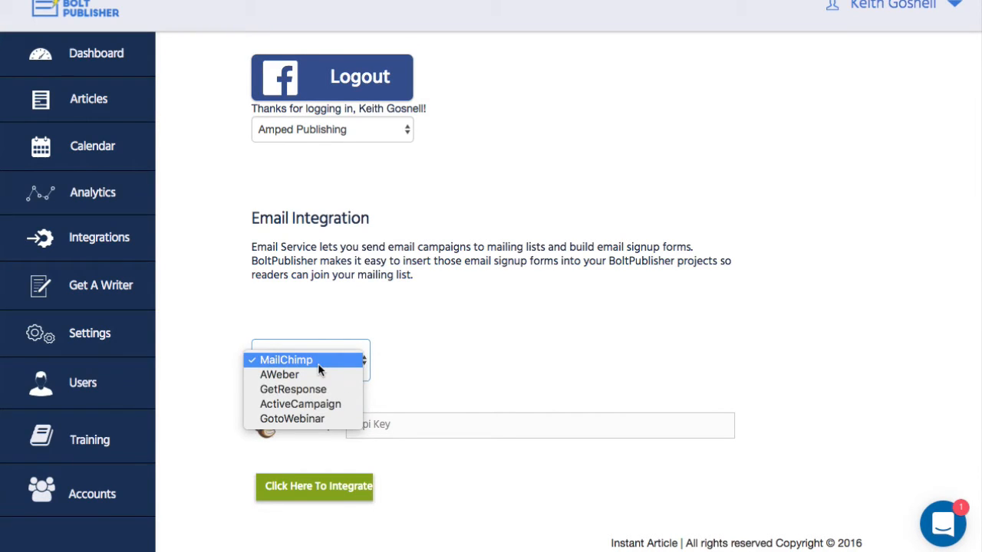
{"action": "left_click", "coordinate": [285, 359]}
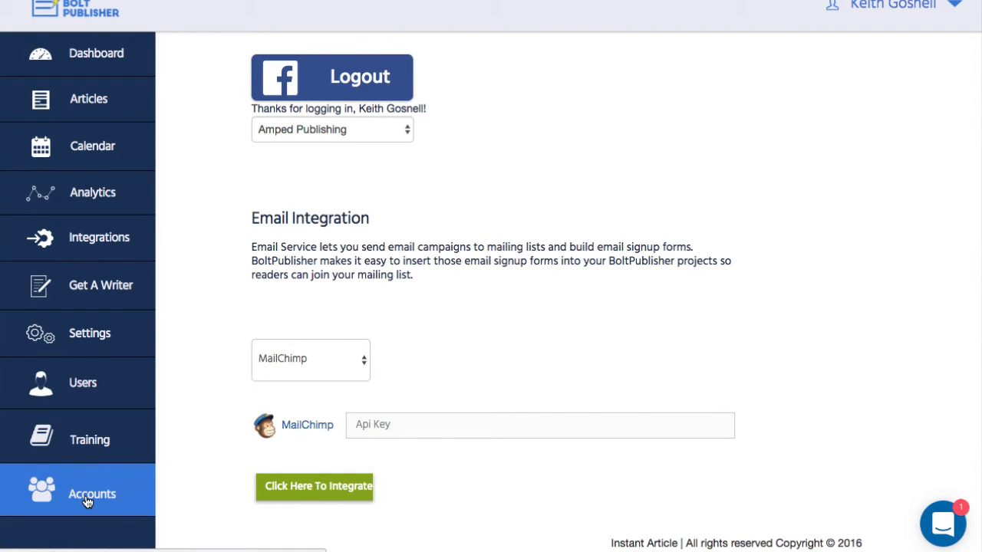
{"action": "mouse_move", "coordinate": [74, 500]}
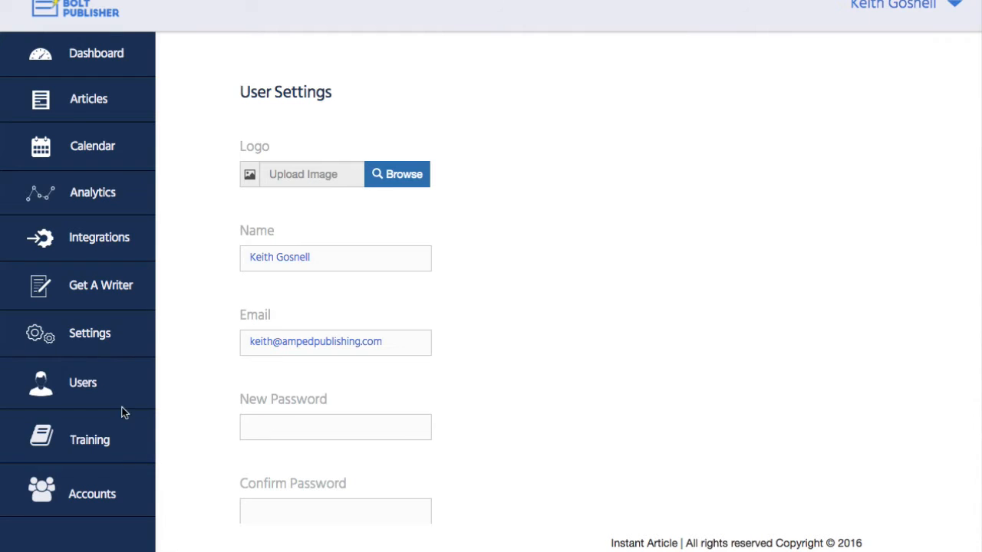
Enter a new password in the User Settings password field.
{"action": "type", "text": "••••••••••"}
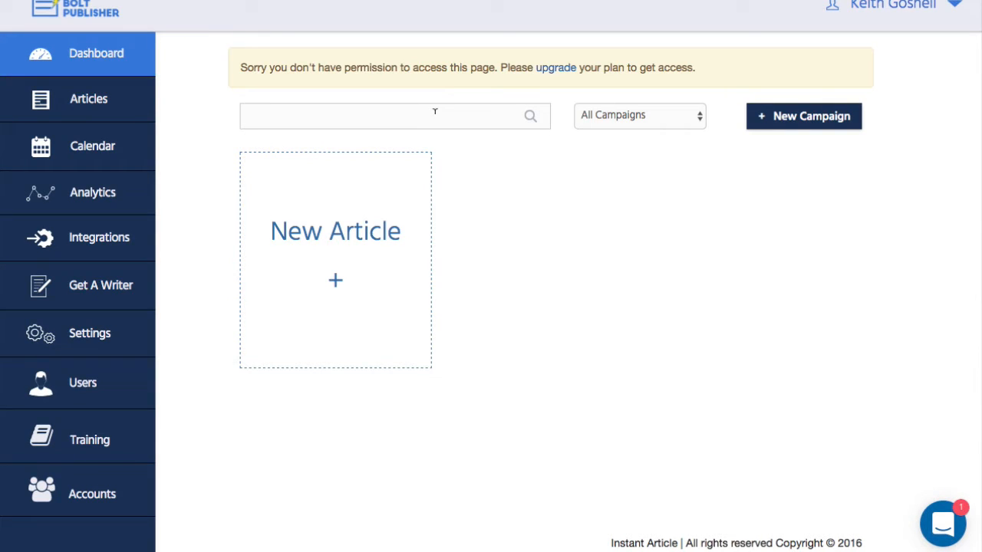
{"action": "mouse_move", "coordinate": [207, 156]}
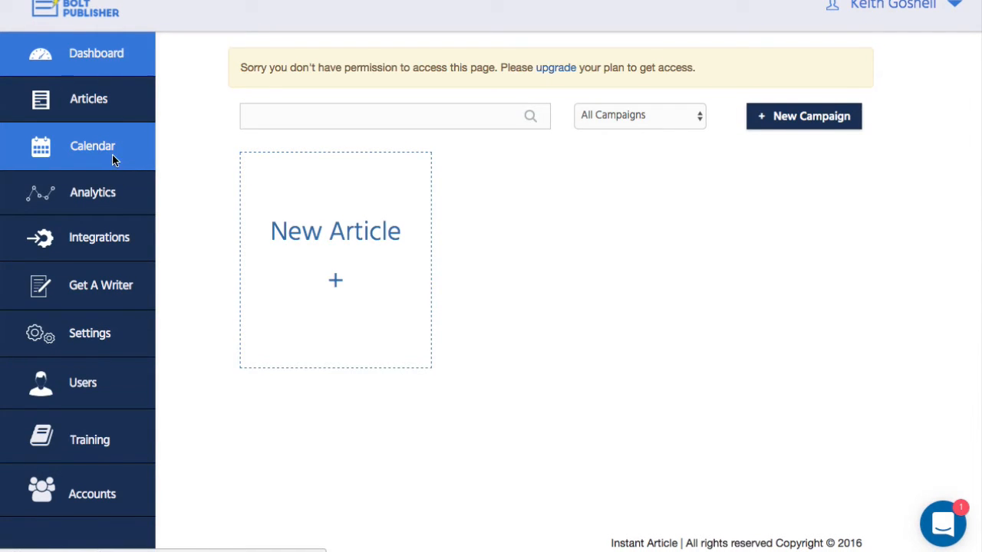
Show the article calendar page from the sidebar.
{"action": "left_click", "coordinate": [92, 146]}
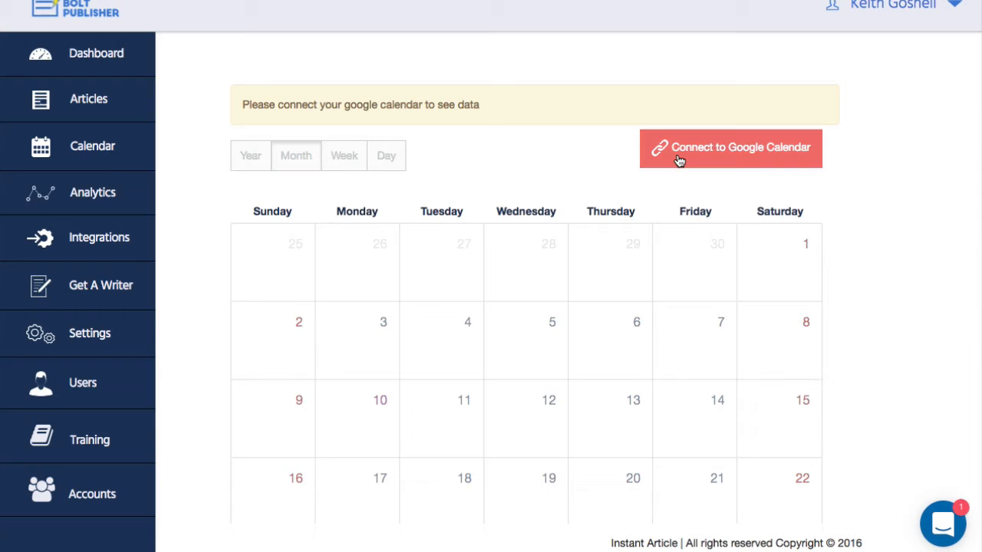
{"action": "mouse_move", "coordinate": [172, 193]}
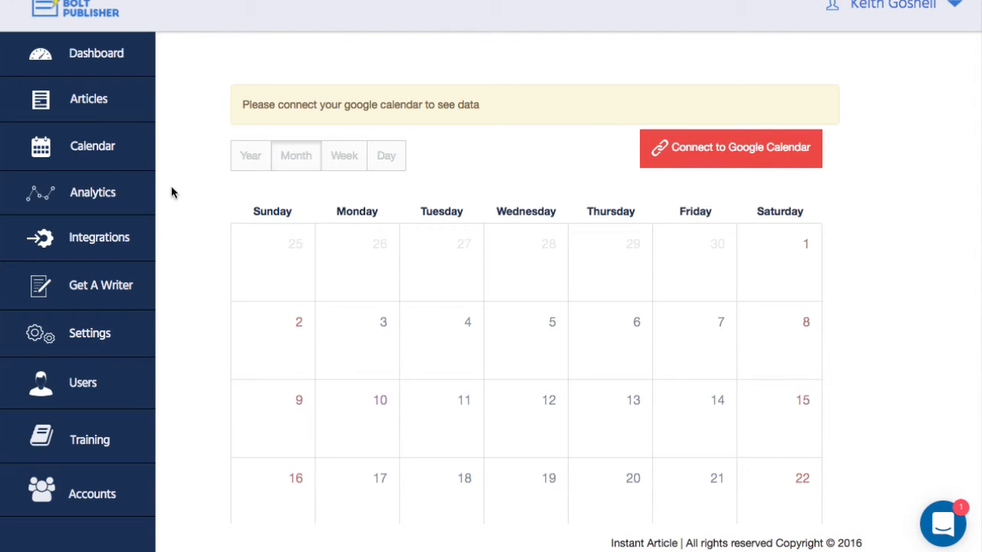
{"action": "mouse_move", "coordinate": [184, 218]}
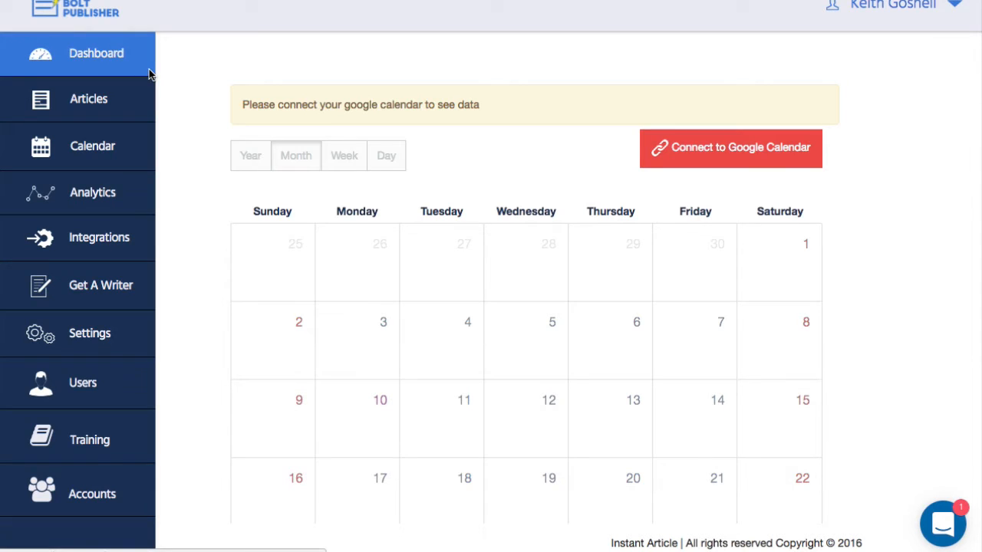
Start a new article and assign it to the Demo campaign.
{"action": "left_click", "coordinate": [89, 98]}
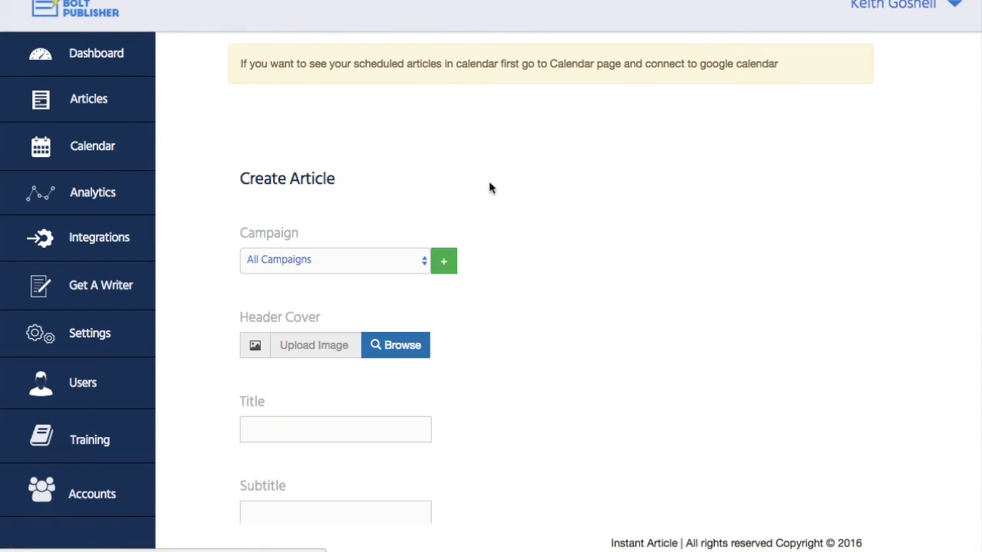
{"action": "scroll", "scroll_direction": "down", "scroll_amount": 3}
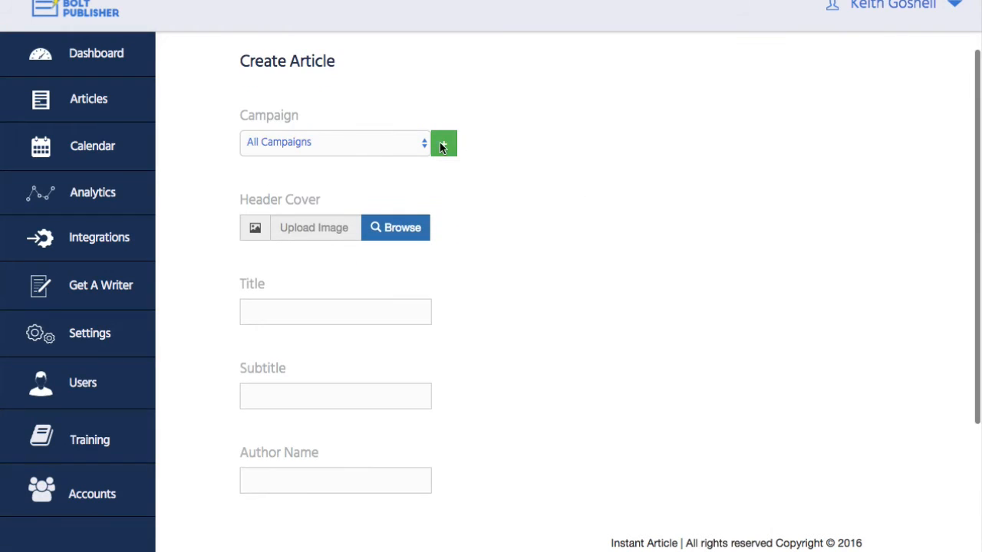
{"action": "left_click", "coordinate": [334, 141]}
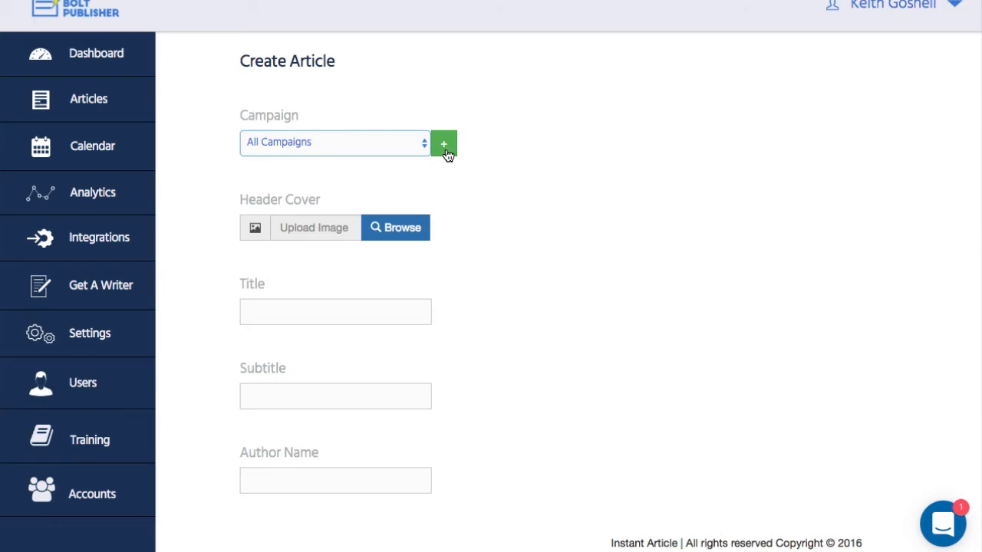
{"action": "mouse_move", "coordinate": [483, 150]}
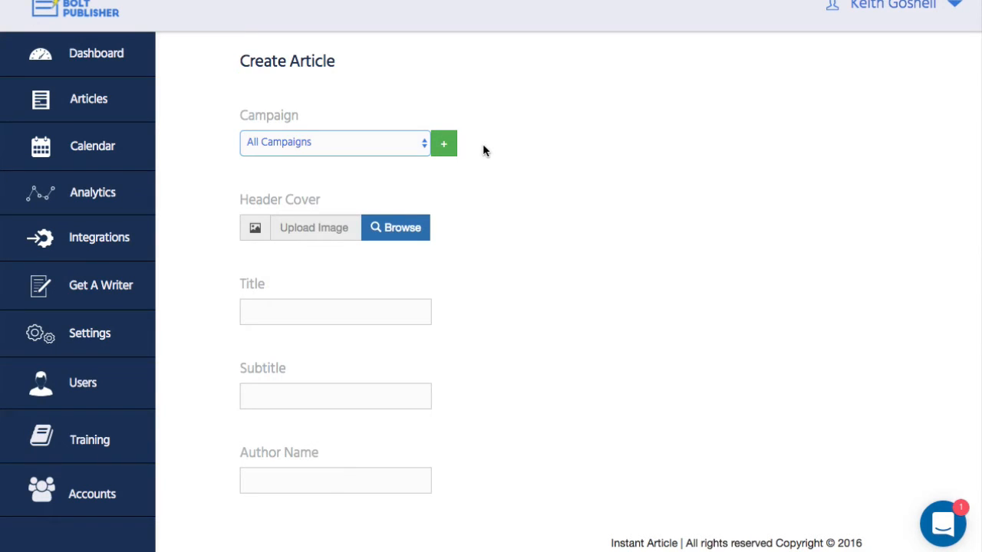
{"action": "left_click", "coordinate": [334, 141]}
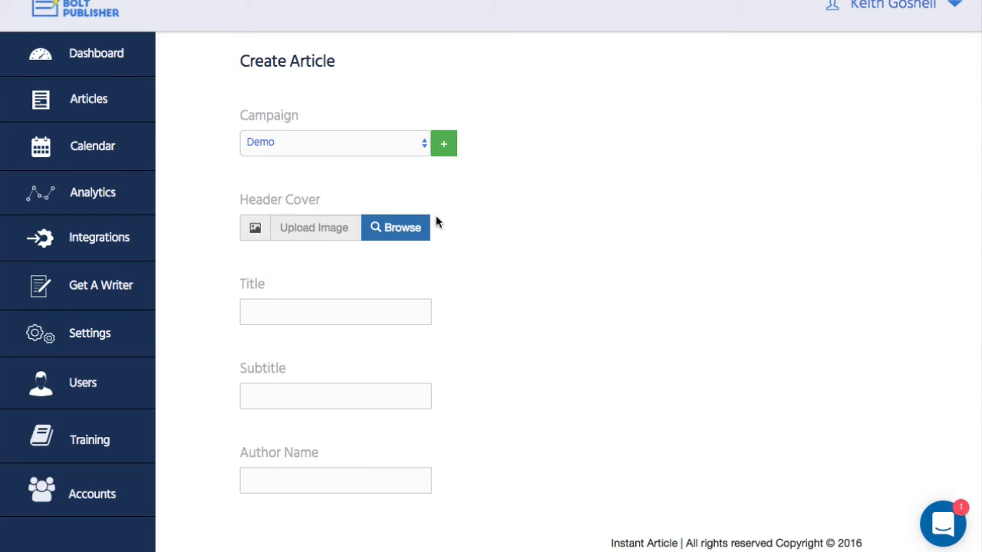
Choose the YouTube thumbnail image as the header cover.
{"action": "scroll", "scroll_direction": "down", "scroll_amount": 3}
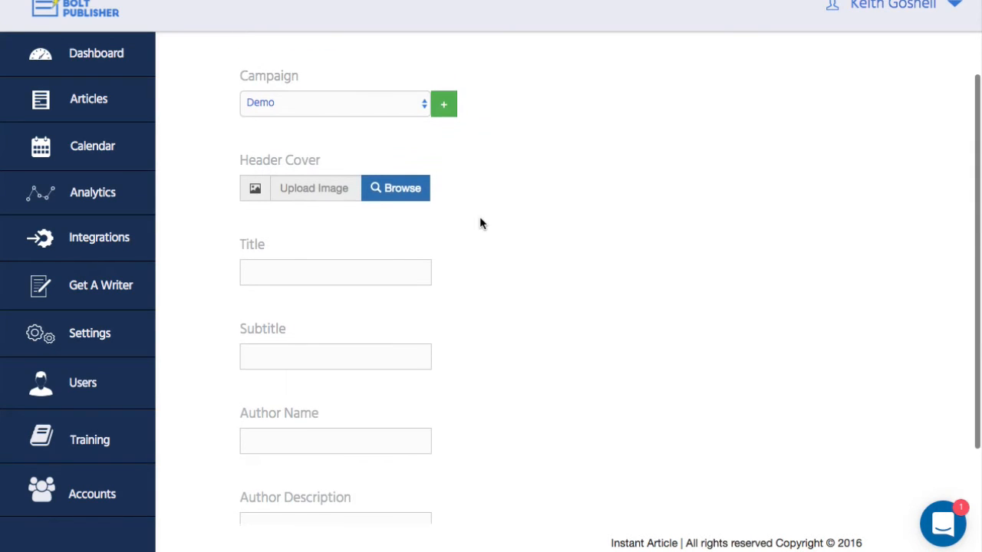
{"action": "left_click", "coordinate": [396, 187]}
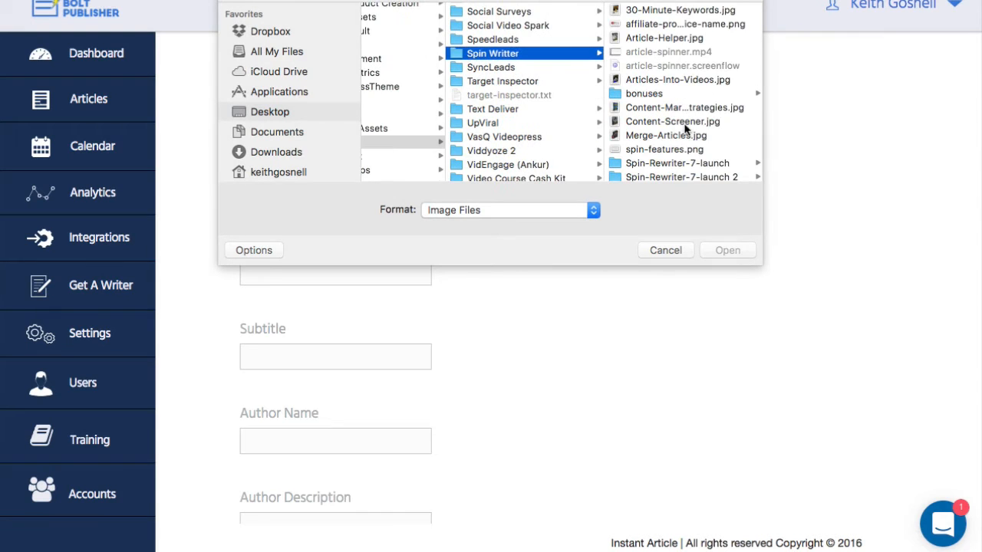
{"action": "scroll", "scroll_direction": "down", "scroll_amount": 3}
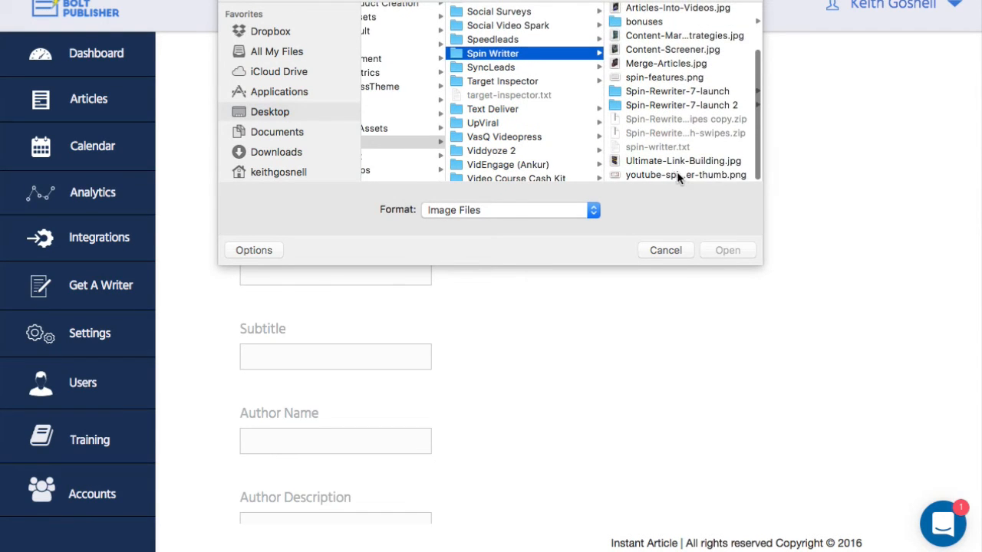
{"action": "left_click", "coordinate": [665, 251]}
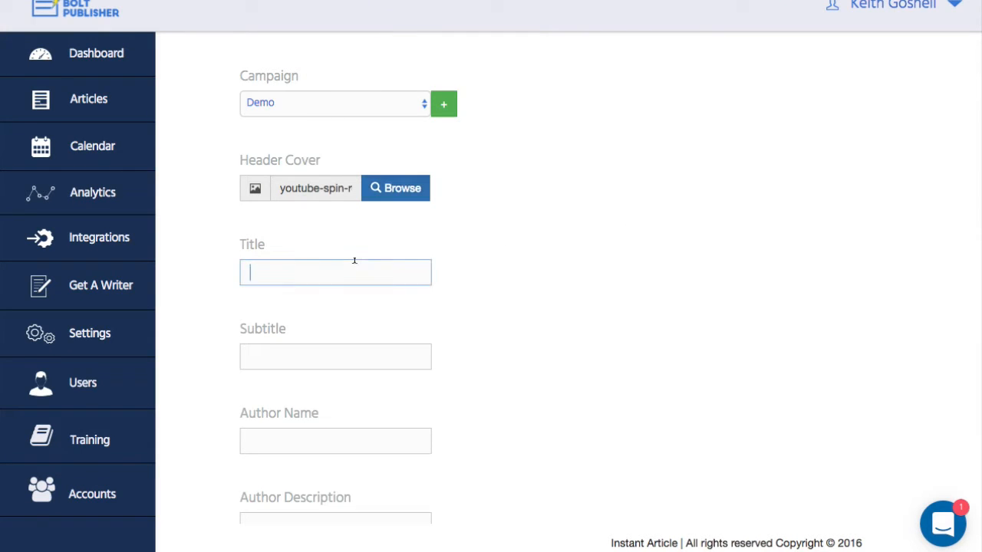
Enter title Spin Writer, subtitle Content Spinner and author description 'This is me'.
{"action": "type", "text": "Spin Writ"}
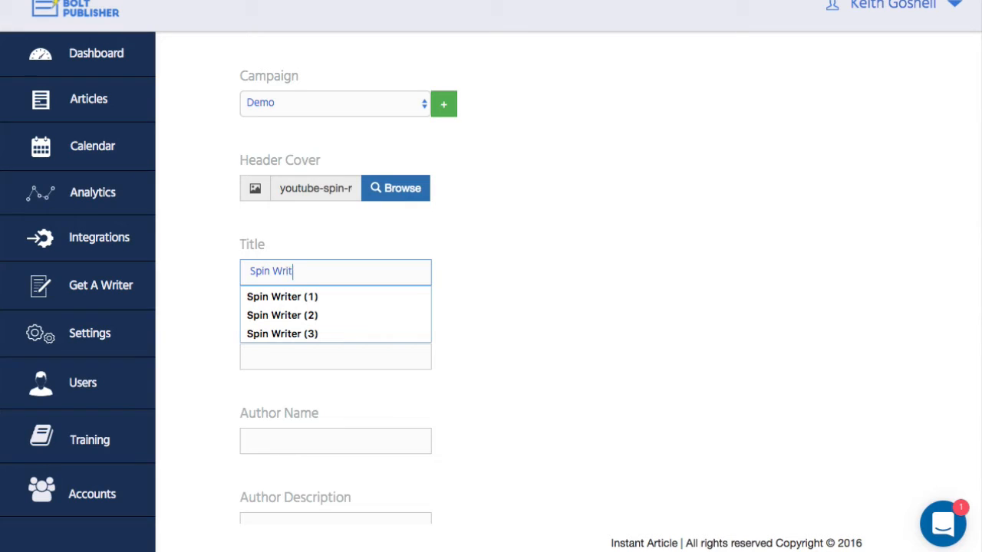
{"action": "left_click", "coordinate": [282, 296]}
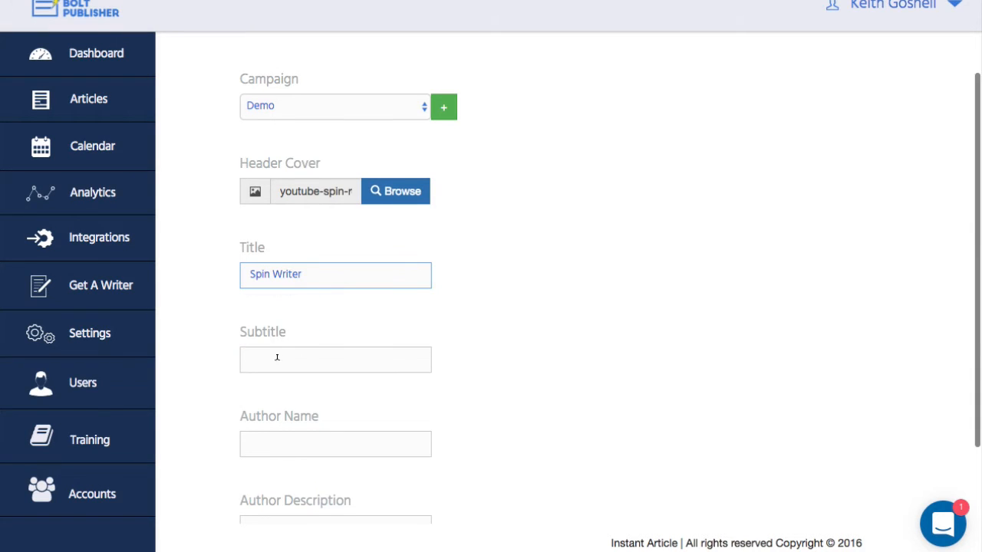
{"action": "left_click", "coordinate": [335, 359]}
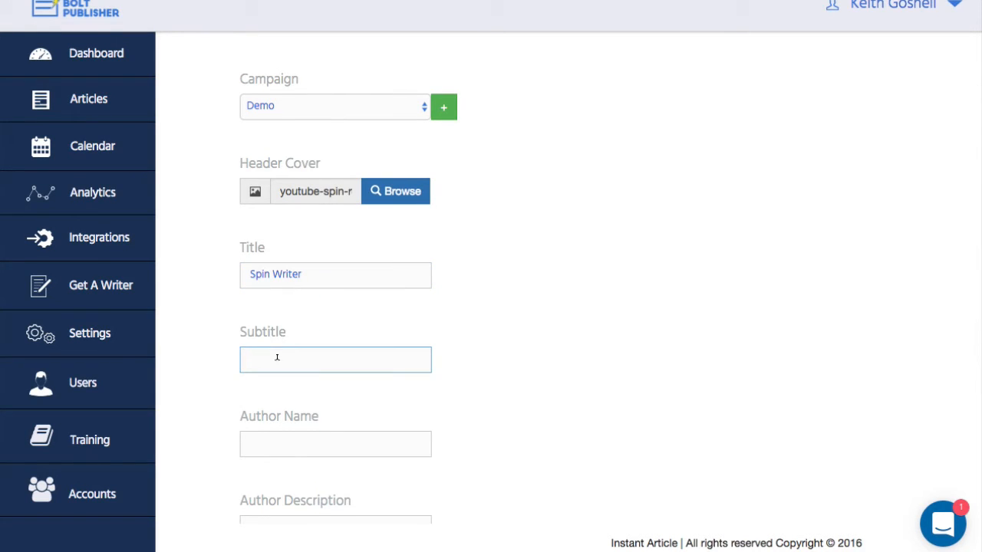
{"action": "type", "text": "Content Spinner"}
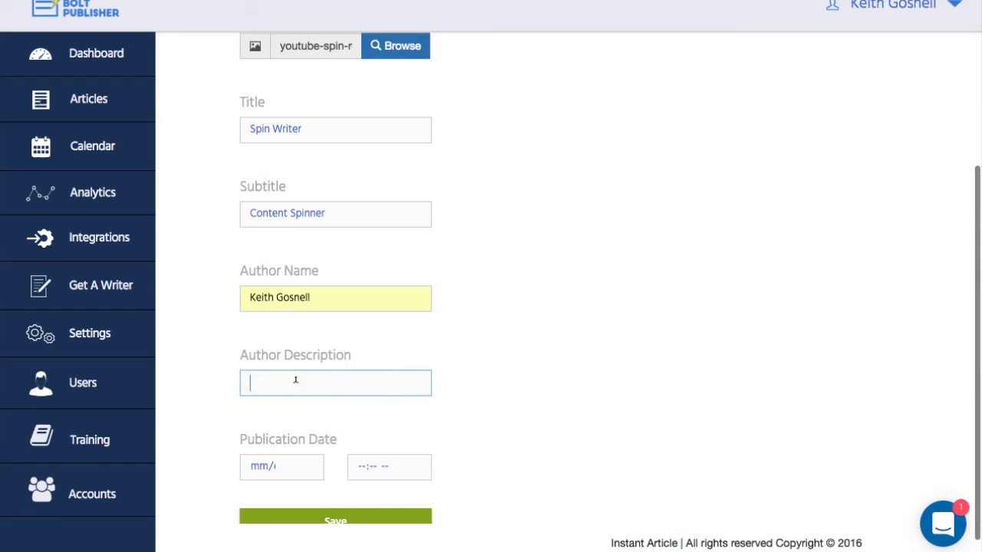
{"action": "type", "text": "This is me"}
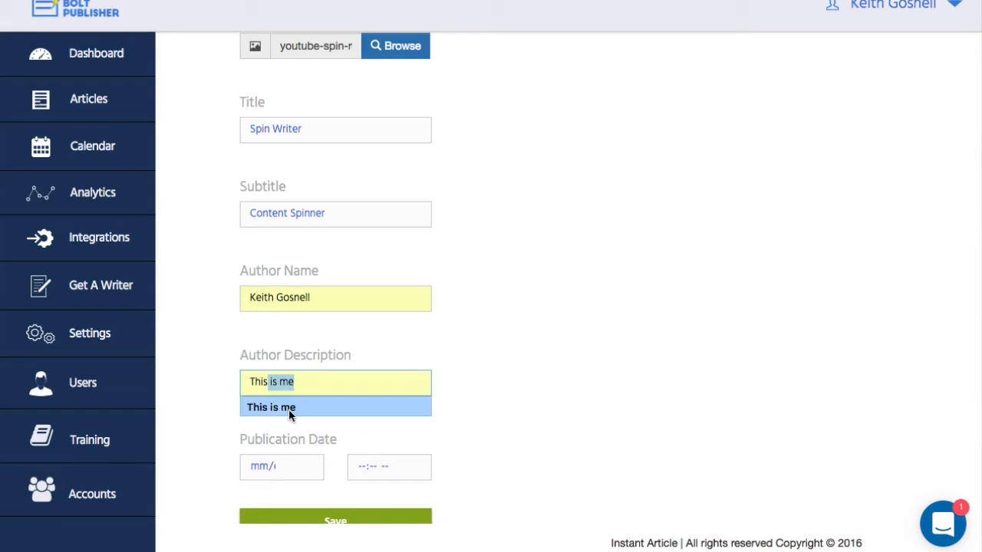
Set the publication date with an 11:00 AM publish time and save the article.
{"action": "left_click", "coordinate": [276, 466]}
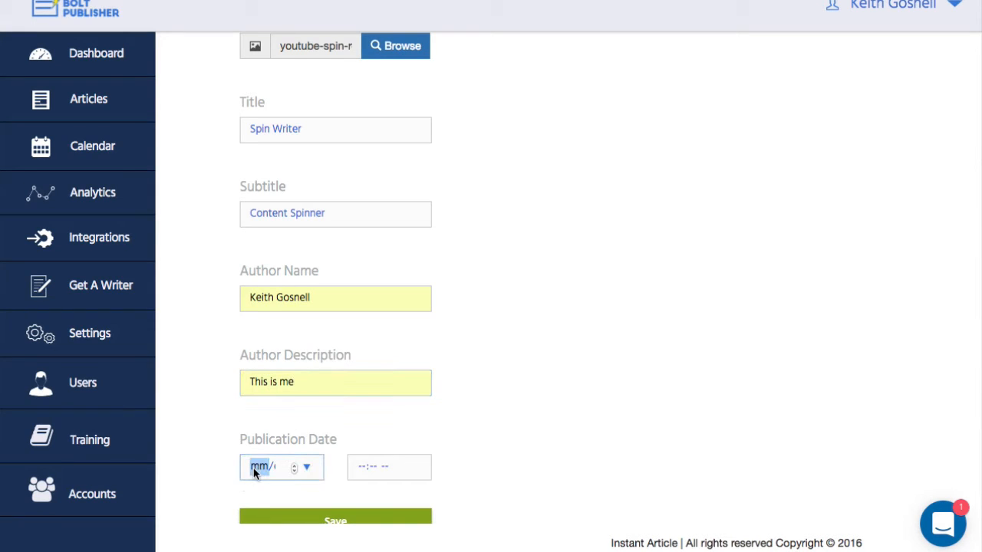
{"action": "type", "text": "10/dd"}
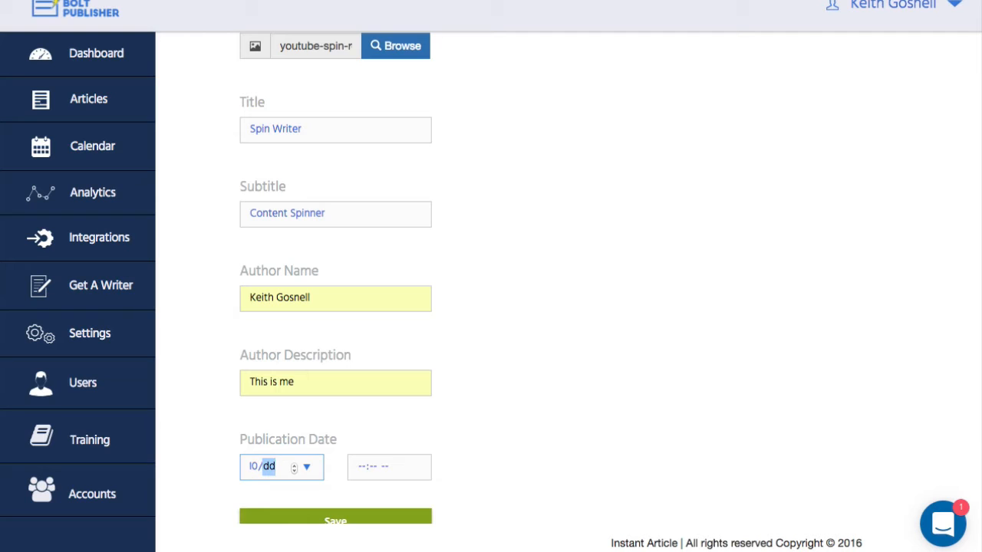
{"action": "type", "text": "0002"}
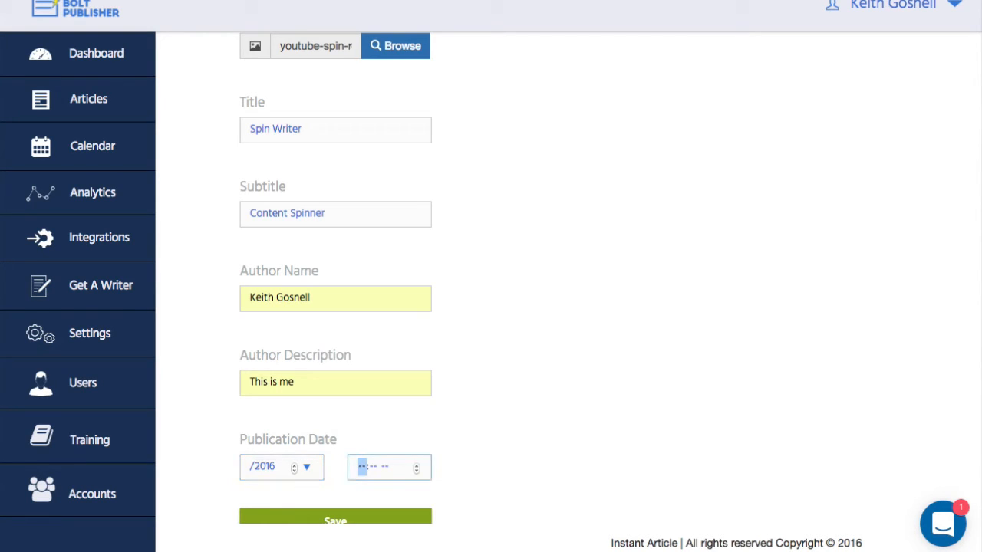
{"action": "type", "text": "11:00 AM"}
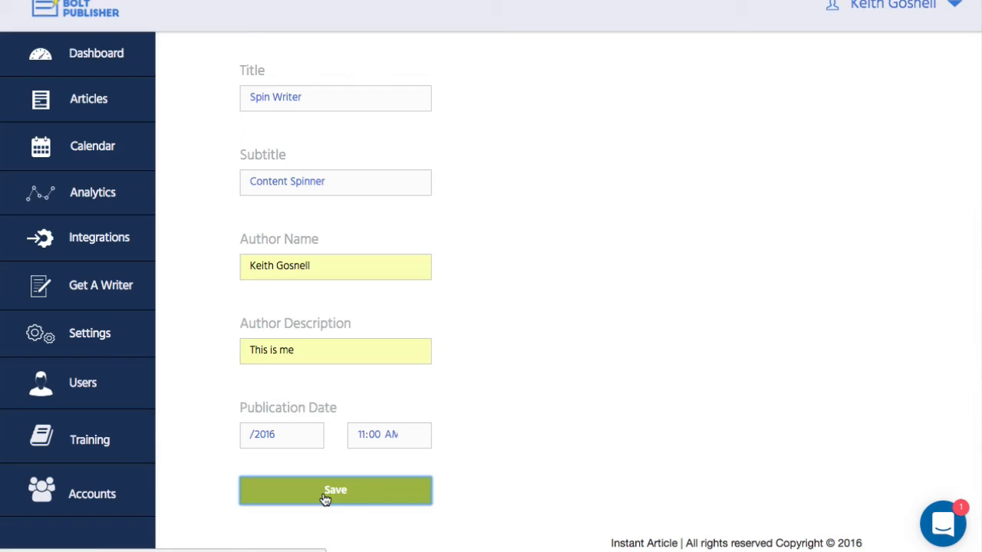
{"action": "left_click", "coordinate": [334, 491]}
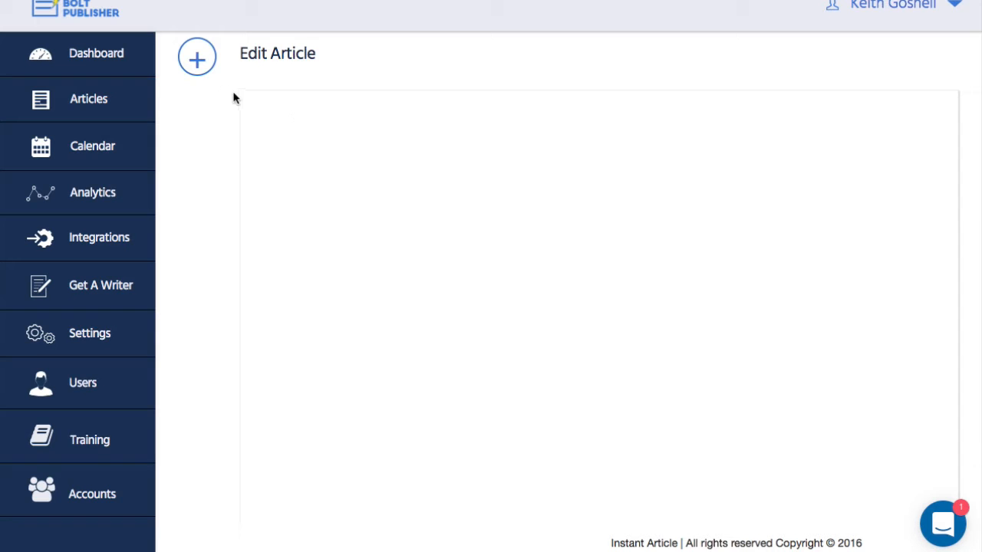
Show the content blocks available to add to the article body.
{"action": "left_click", "coordinate": [196, 56]}
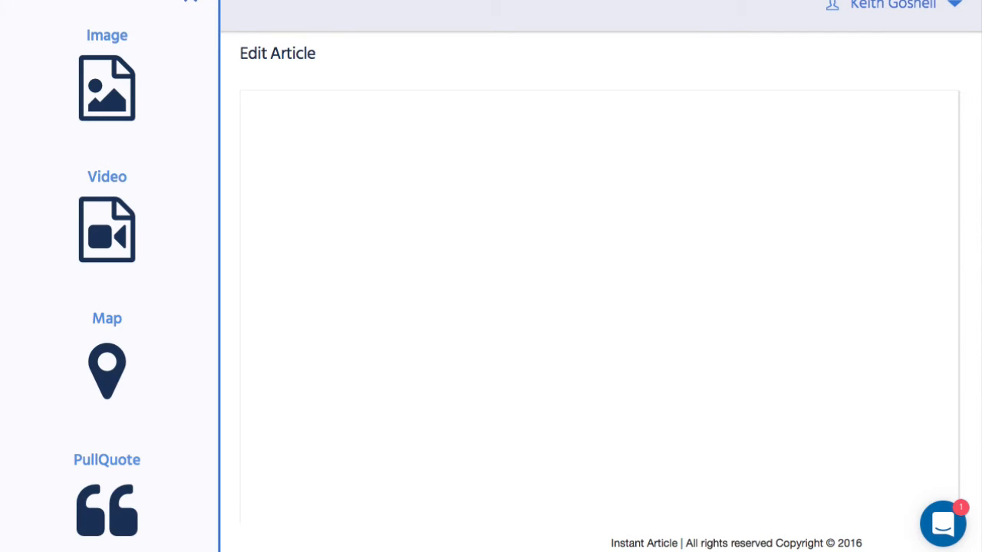
{"action": "mouse_move", "coordinate": [760, 80]}
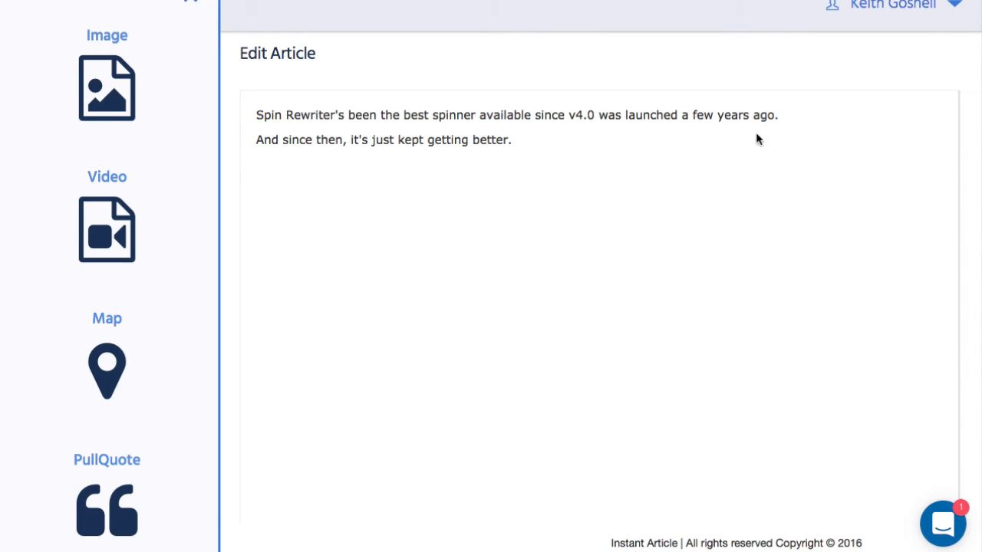
{"action": "mouse_move", "coordinate": [107, 229]}
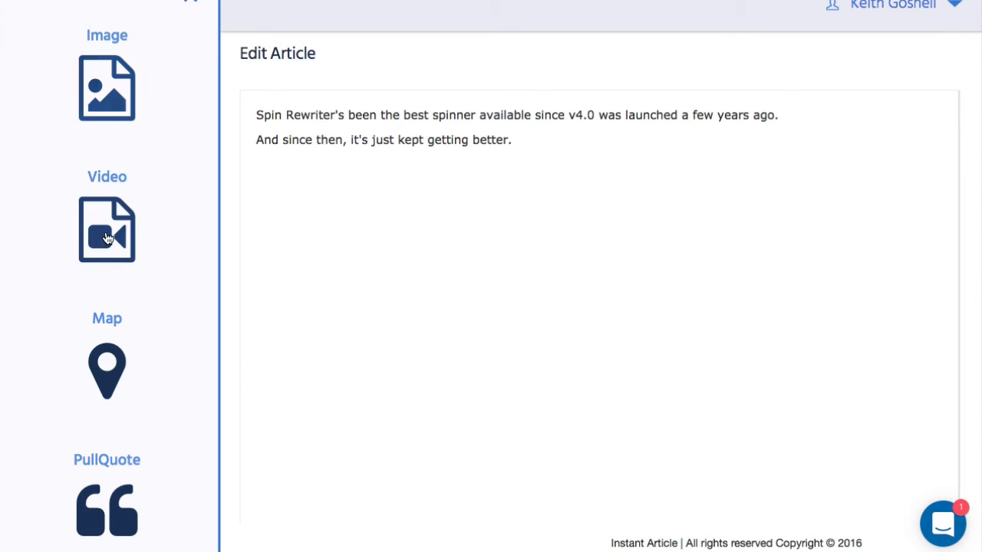
Scroll the element sidebar to the Video block and add it below the text.
{"action": "scroll", "scroll_direction": "down", "scroll_amount": 3}
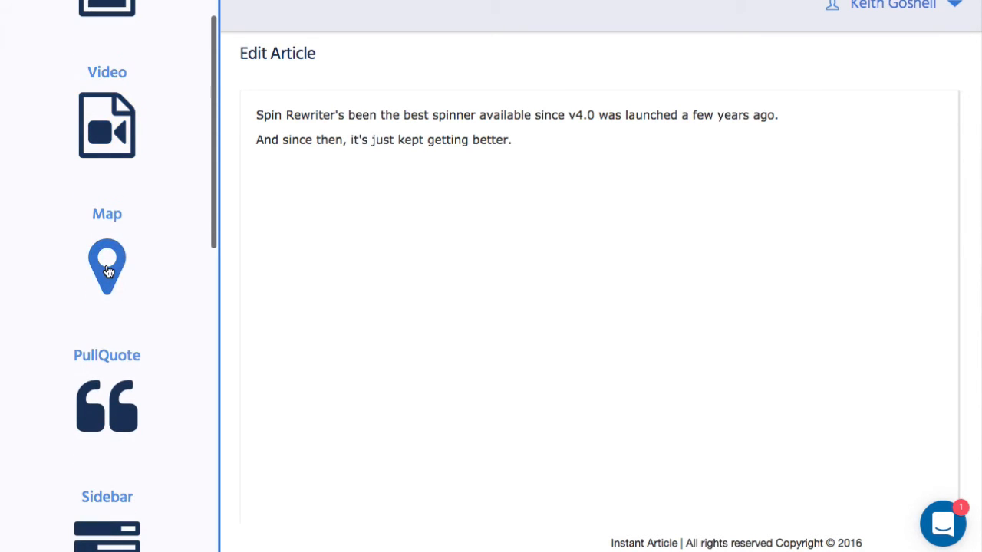
{"action": "mouse_move", "coordinate": [115, 267]}
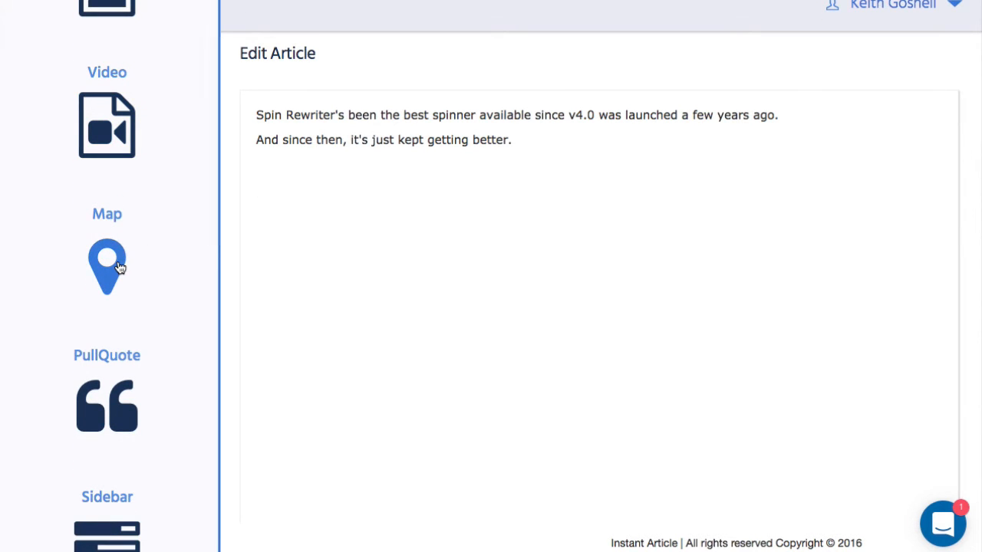
{"action": "scroll", "scroll_direction": "down", "scroll_amount": 3}
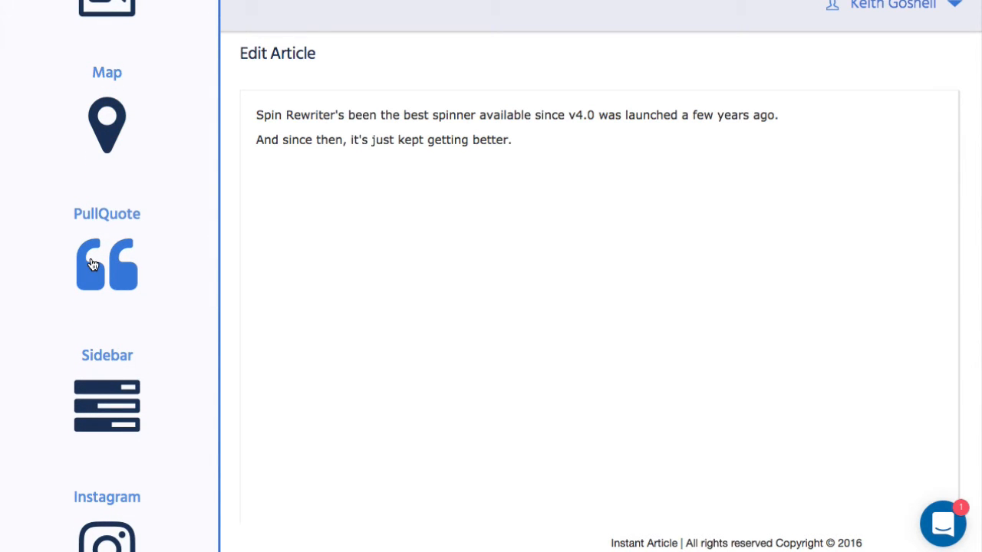
{"action": "scroll", "scroll_direction": "down", "scroll_amount": 3}
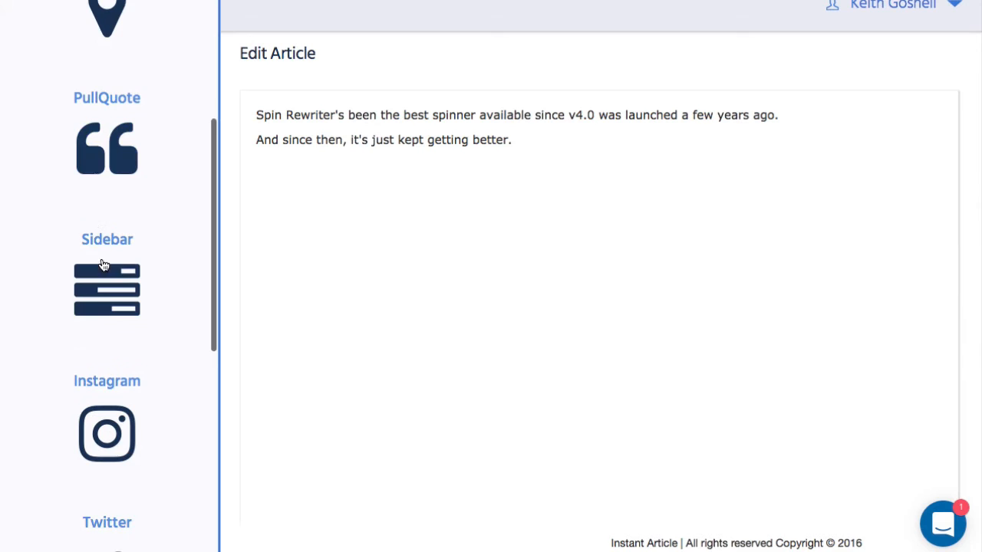
{"action": "scroll", "scroll_direction": "down", "scroll_amount": 3}
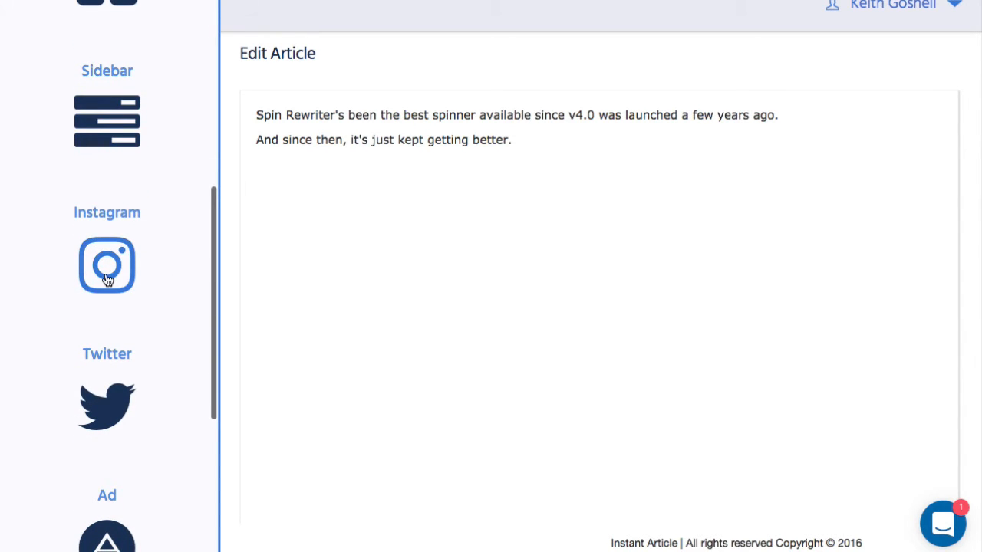
{"action": "scroll", "scroll_direction": "down", "scroll_amount": 3}
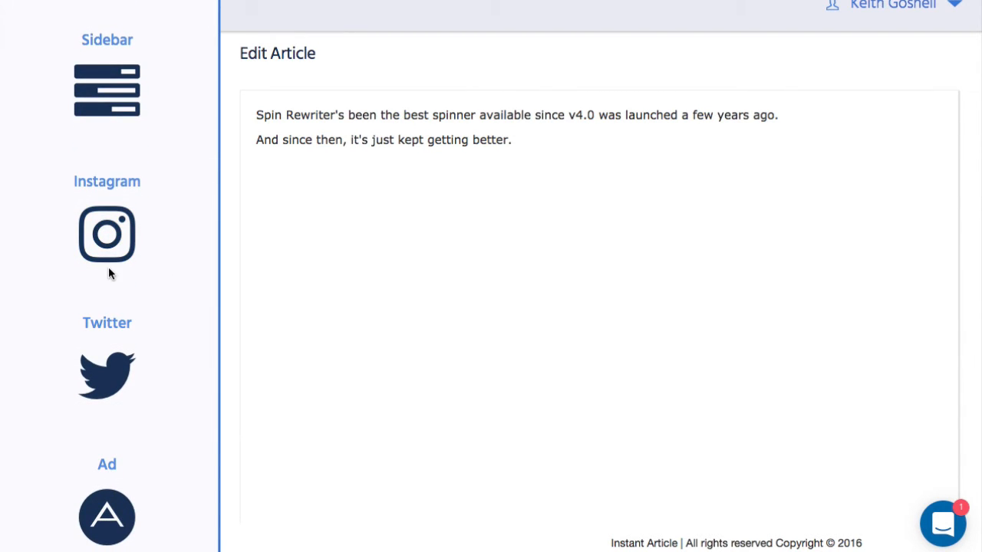
{"action": "mouse_move", "coordinate": [107, 245]}
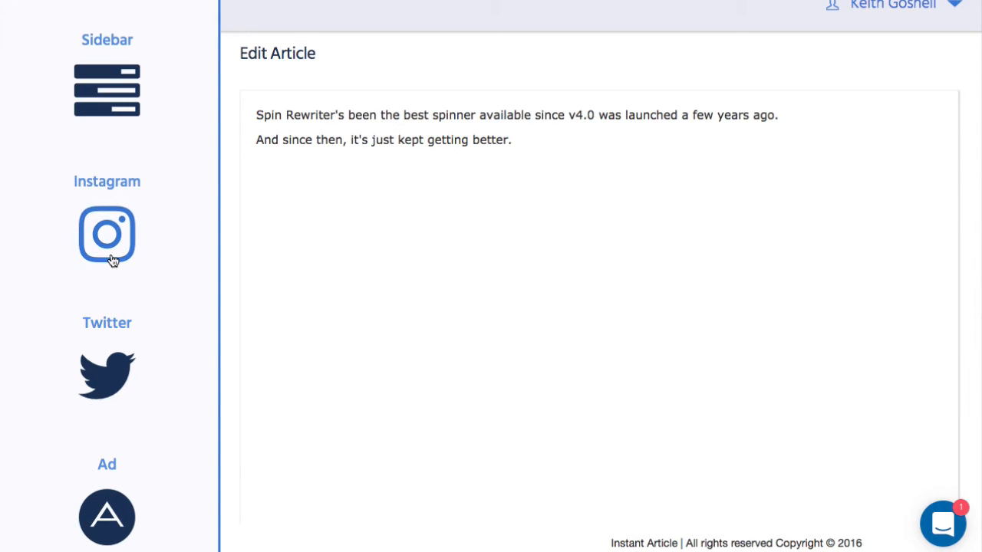
{"action": "scroll", "scroll_direction": "down", "scroll_amount": 3}
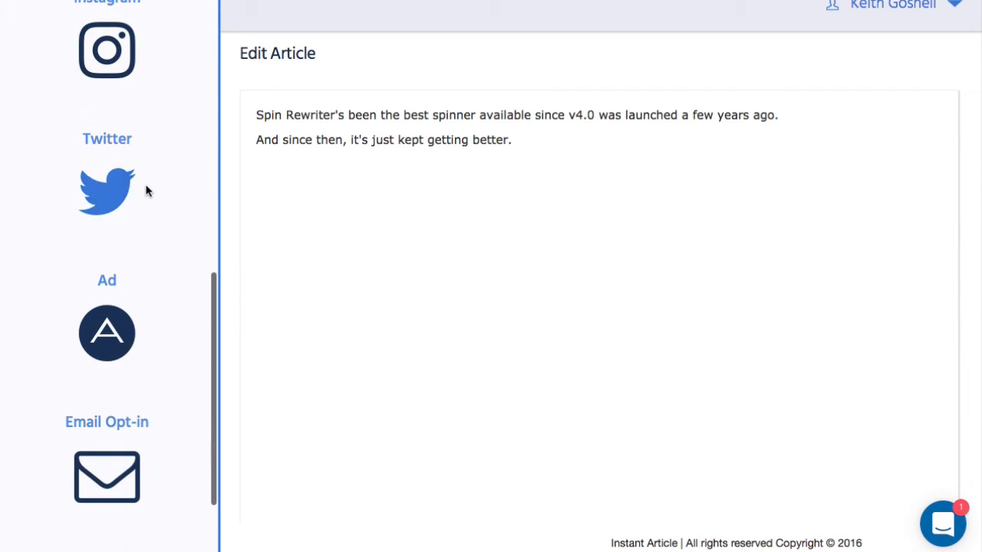
{"action": "scroll", "scroll_direction": "down", "scroll_amount": 3}
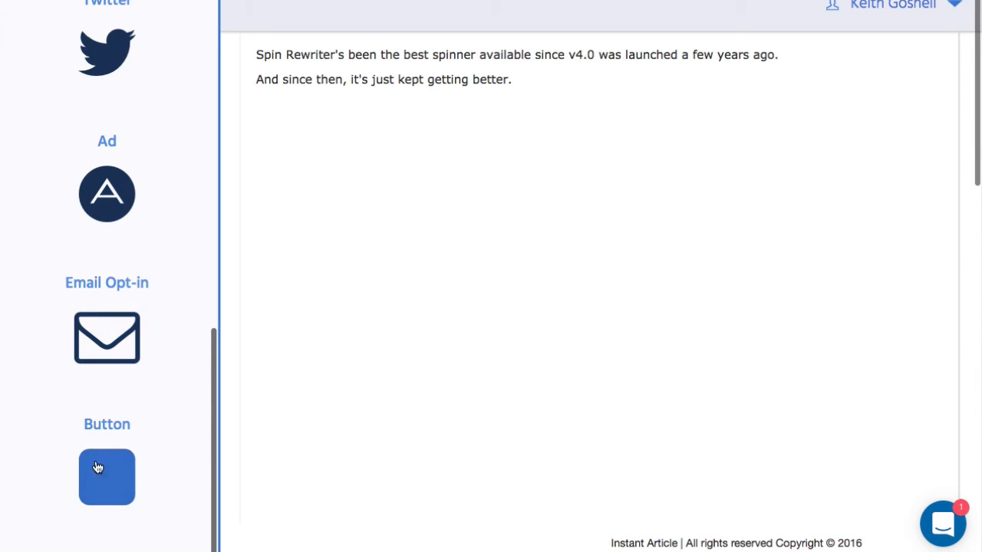
{"action": "scroll", "scroll_direction": "down", "scroll_amount": 3}
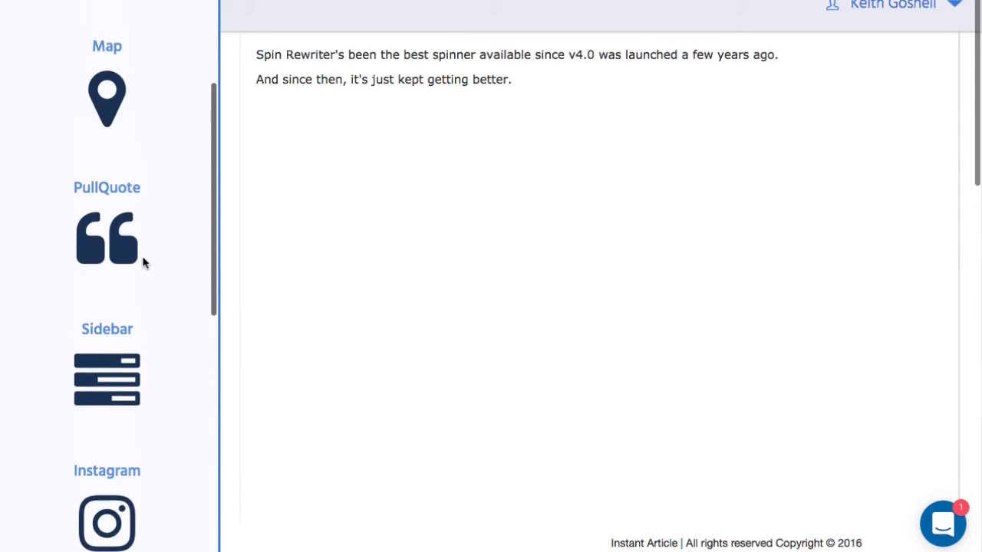
{"action": "scroll", "scroll_direction": "down", "scroll_amount": 3}
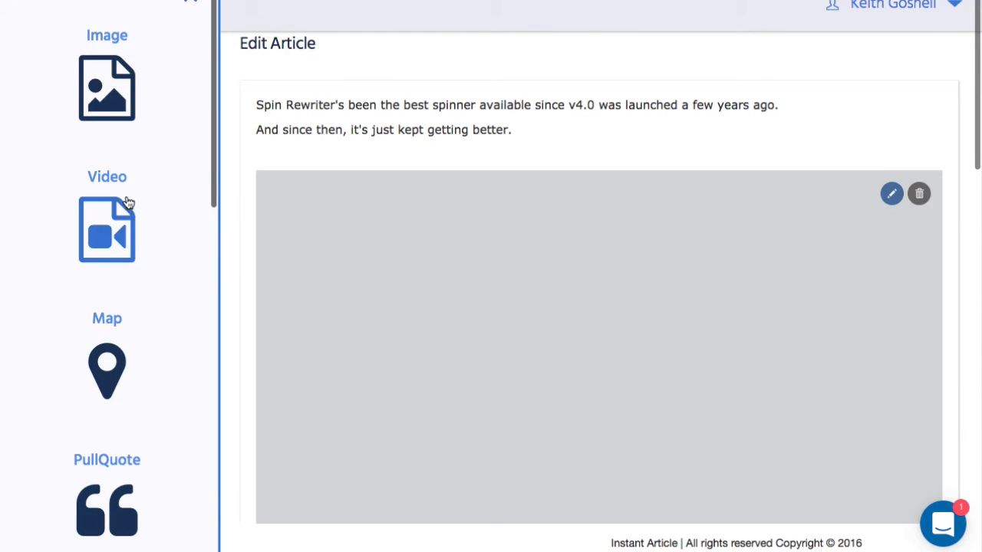
Embed YouTube video zKqUkaXi4oc at 640 by 360 and show it in the editor.
{"action": "left_click", "coordinate": [107, 230]}
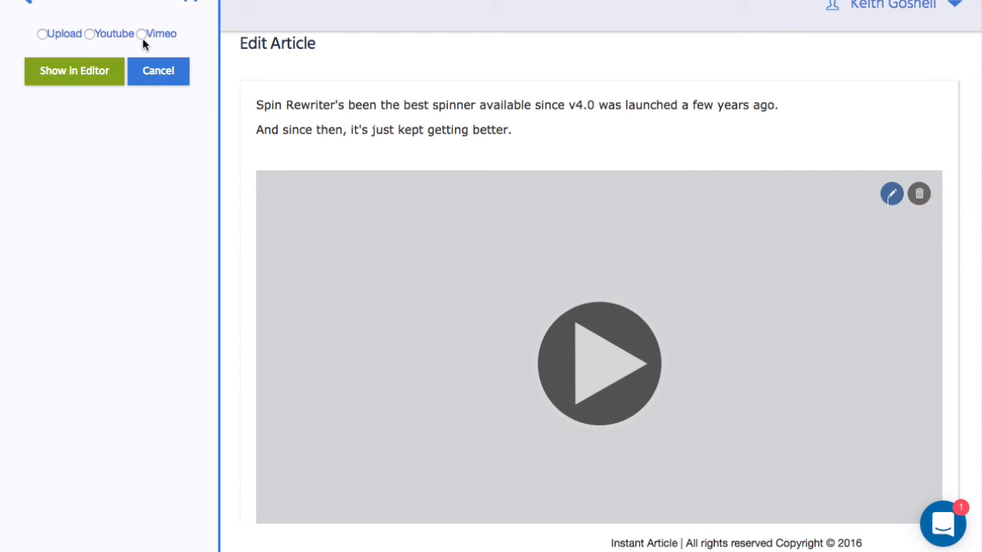
{"action": "left_click", "coordinate": [89, 34]}
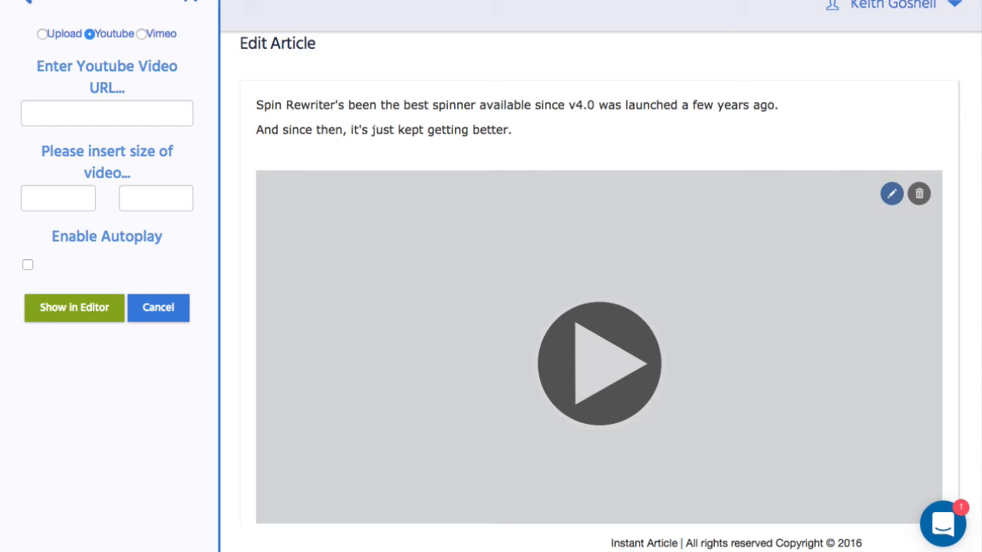
{"action": "type", "text": "https://www.youtube.com/watch?v=zKqUkaXi4oc"}
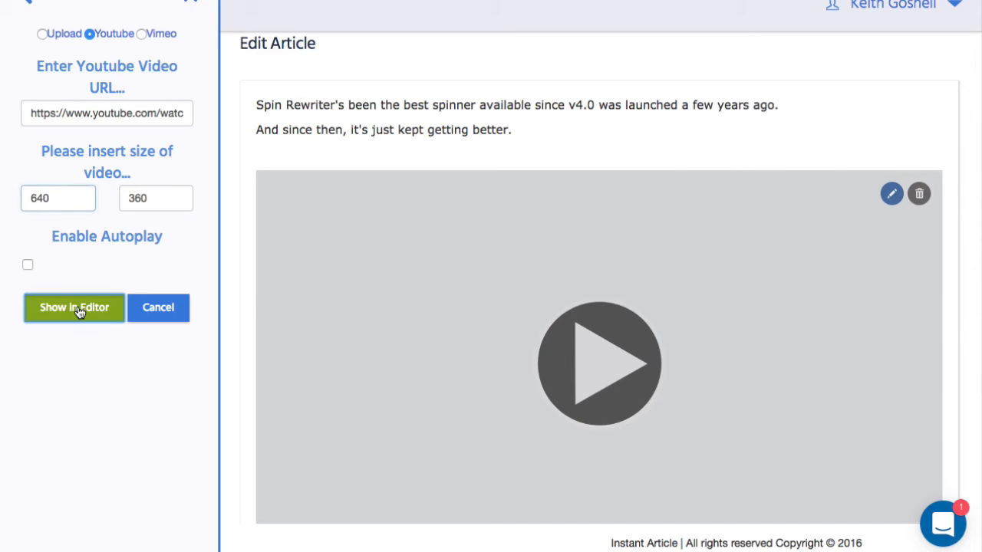
{"action": "left_click", "coordinate": [74, 307]}
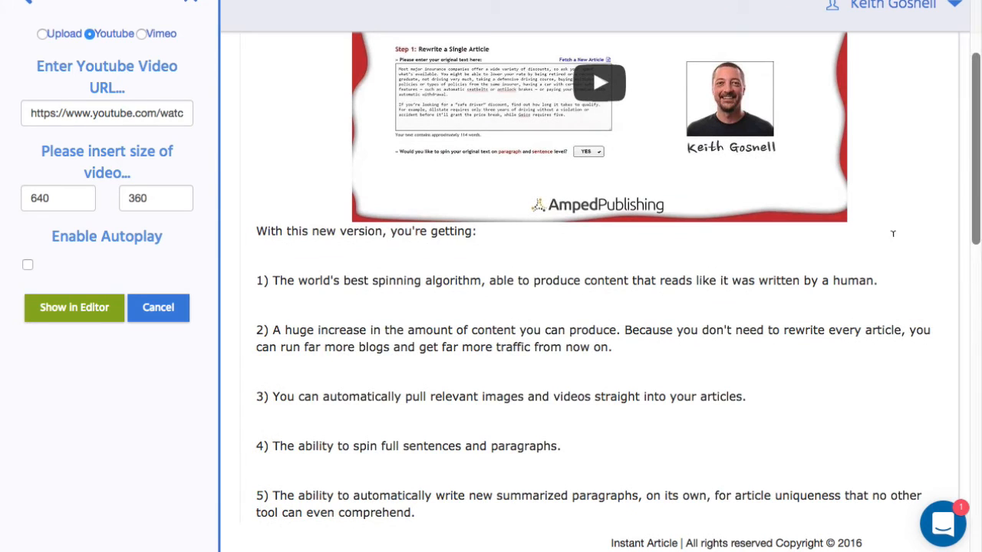
Scroll the editor to review the embedded video above the numbered feature list.
{"action": "scroll", "scroll_direction": "down", "scroll_amount": 3}
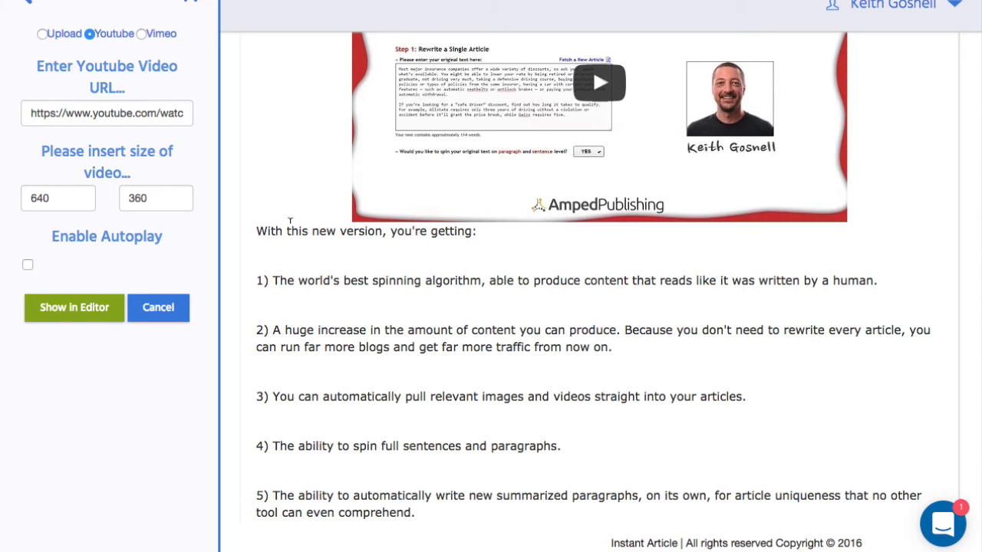
{"action": "scroll", "scroll_direction": "down", "scroll_amount": 3}
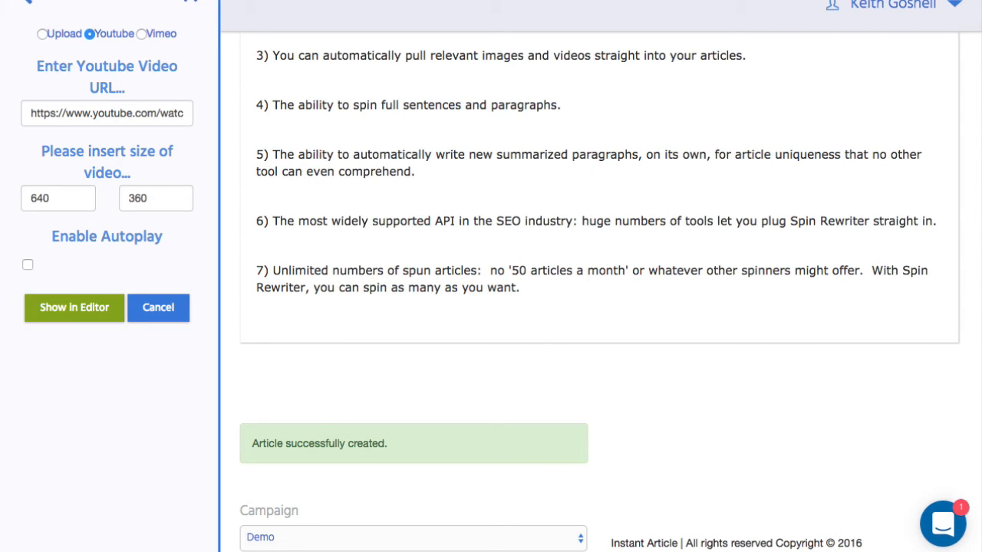
{"action": "mouse_move", "coordinate": [273, 285]}
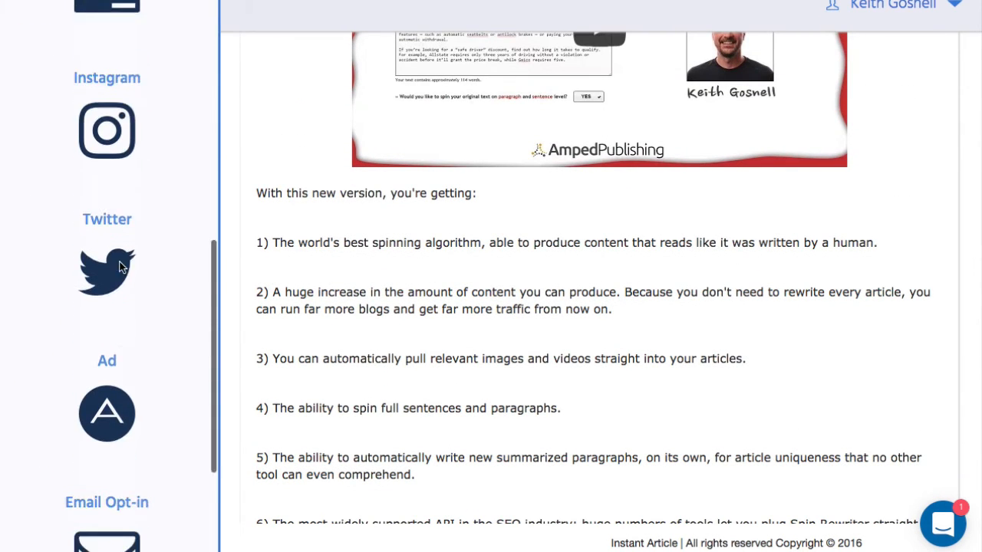
Embed the Instagram post from its instagram.com URL and show it in the article.
{"action": "scroll", "scroll_direction": "down", "scroll_amount": 3}
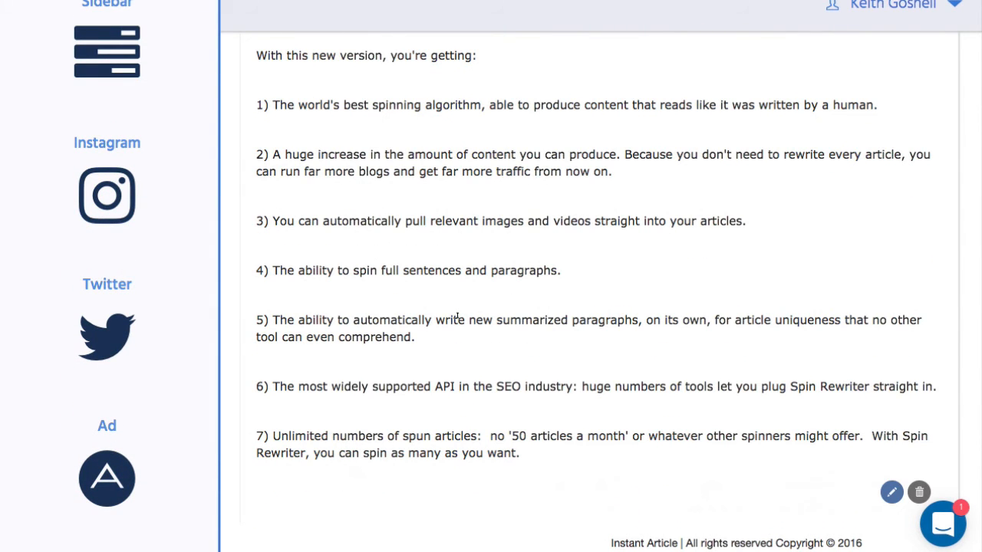
{"action": "scroll", "scroll_direction": "down", "scroll_amount": 3}
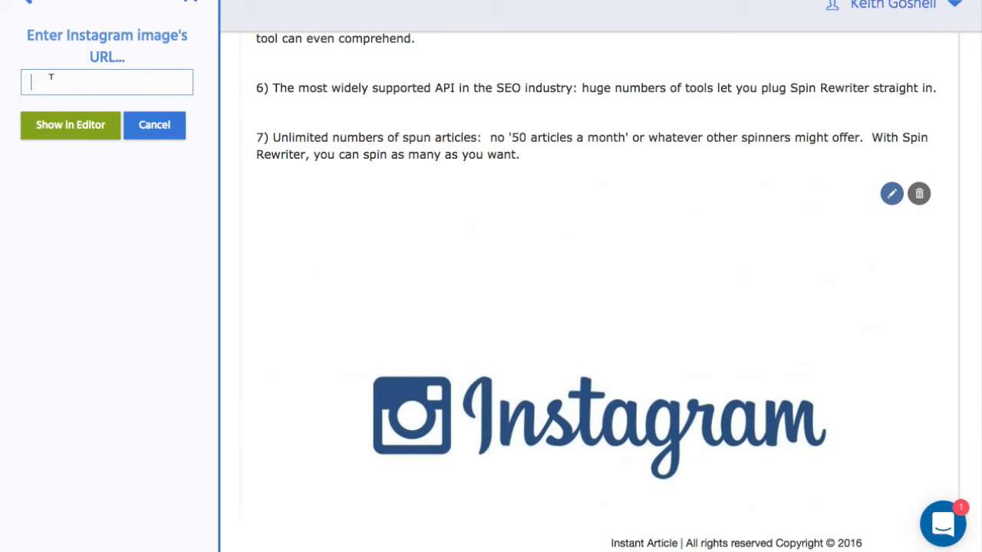
{"action": "type", "text": "https://www.instagram.com/p/Bl"}
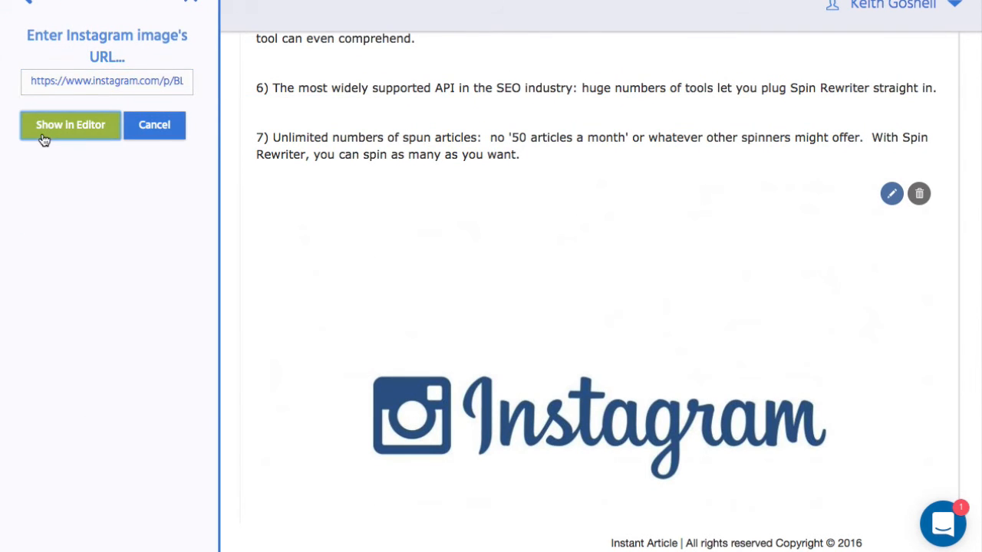
{"action": "left_click", "coordinate": [71, 126]}
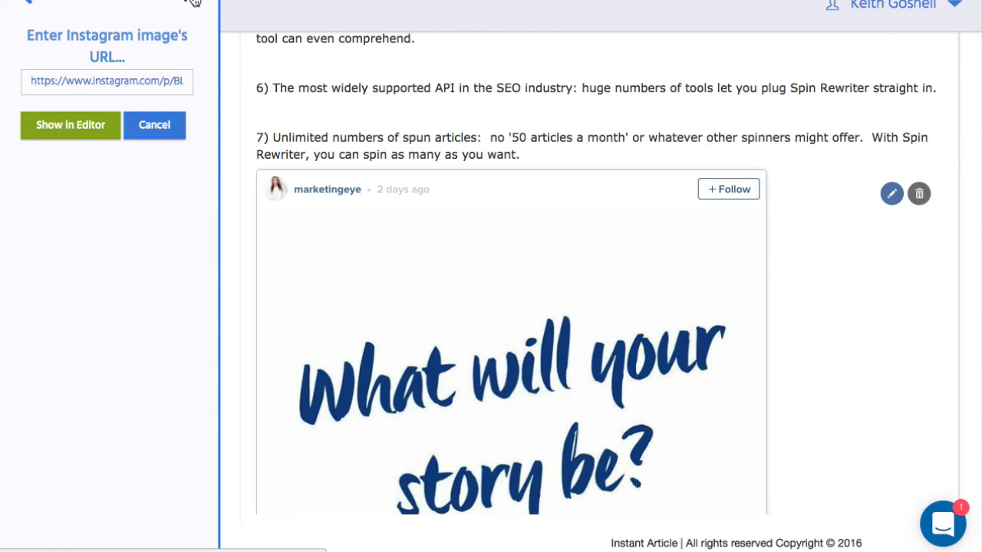
{"action": "left_click", "coordinate": [153, 124]}
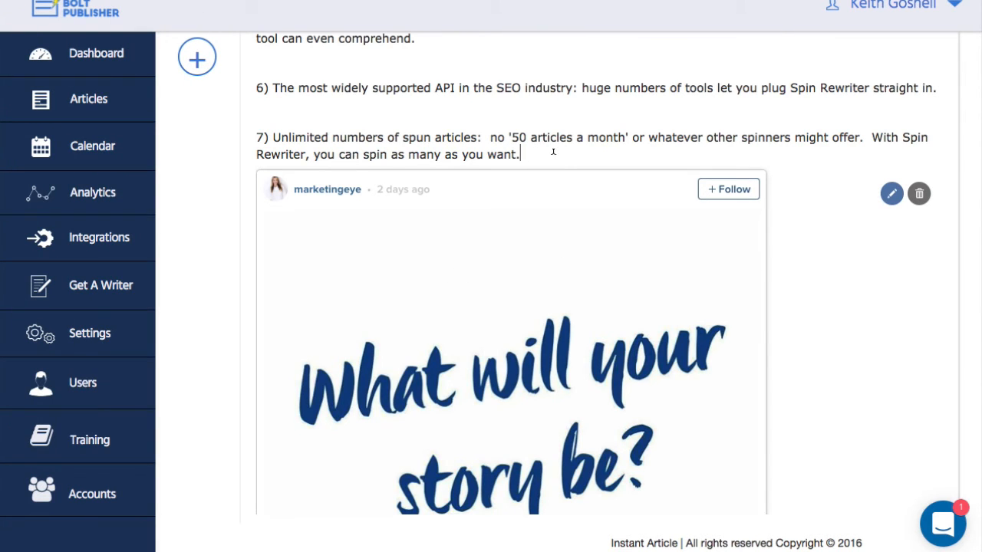
Scroll down to check the embedded post after the seventh feature point.
{"action": "scroll", "scroll_direction": "down", "scroll_amount": 3}
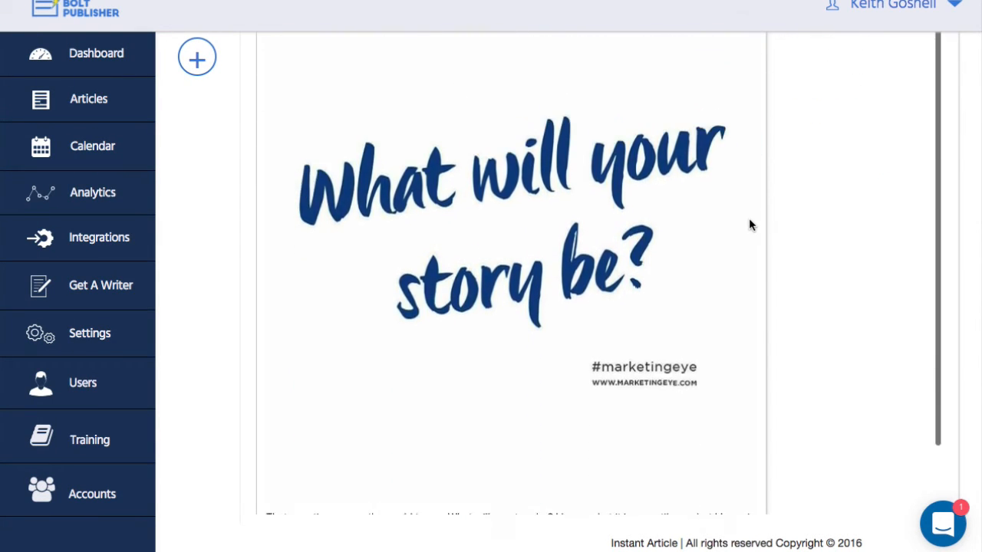
{"action": "scroll", "scroll_direction": "down", "scroll_amount": 3}
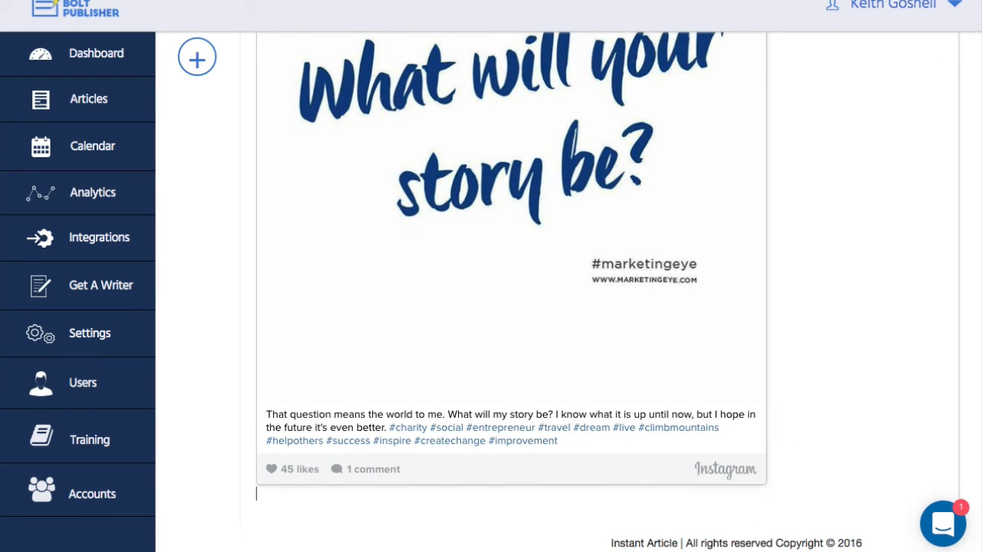
{"action": "scroll", "scroll_direction": "down", "scroll_amount": 3}
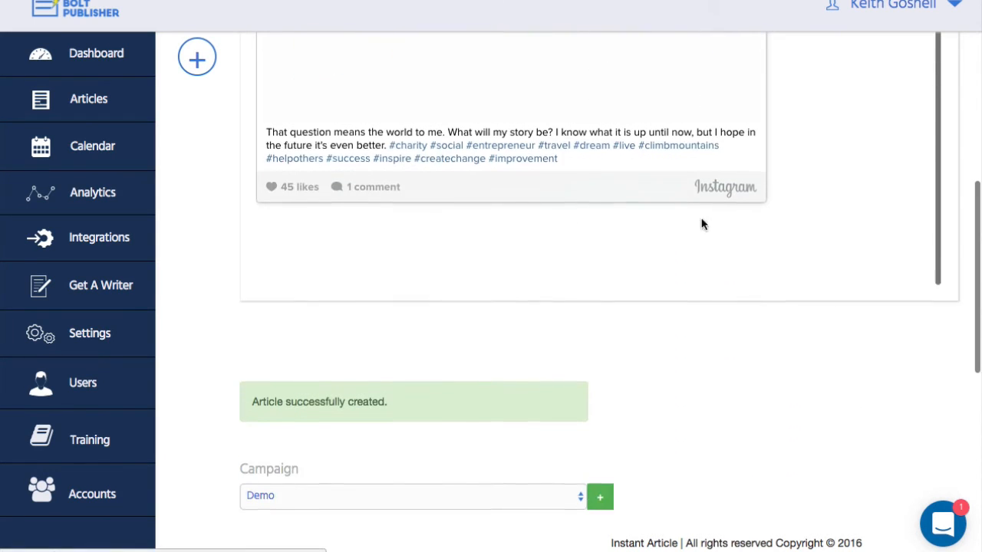
{"action": "scroll", "scroll_direction": "down", "scroll_amount": 3}
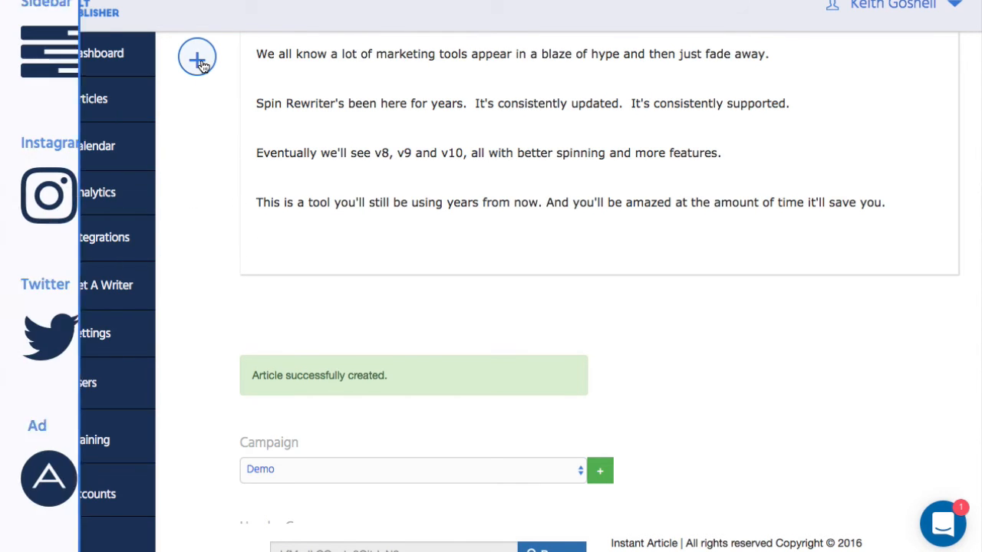
{"action": "scroll", "scroll_direction": "down", "scroll_amount": 3}
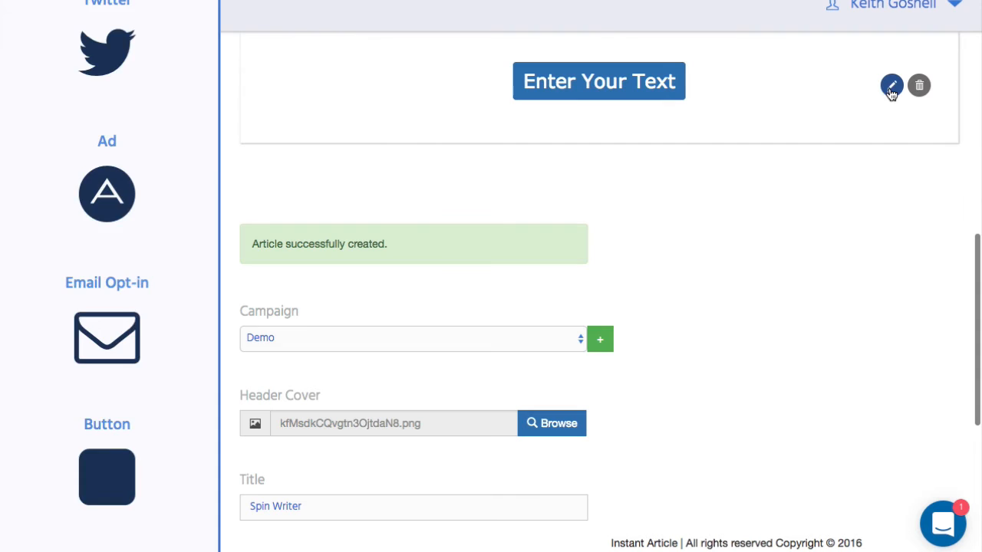
{"action": "left_click", "coordinate": [891, 85]}
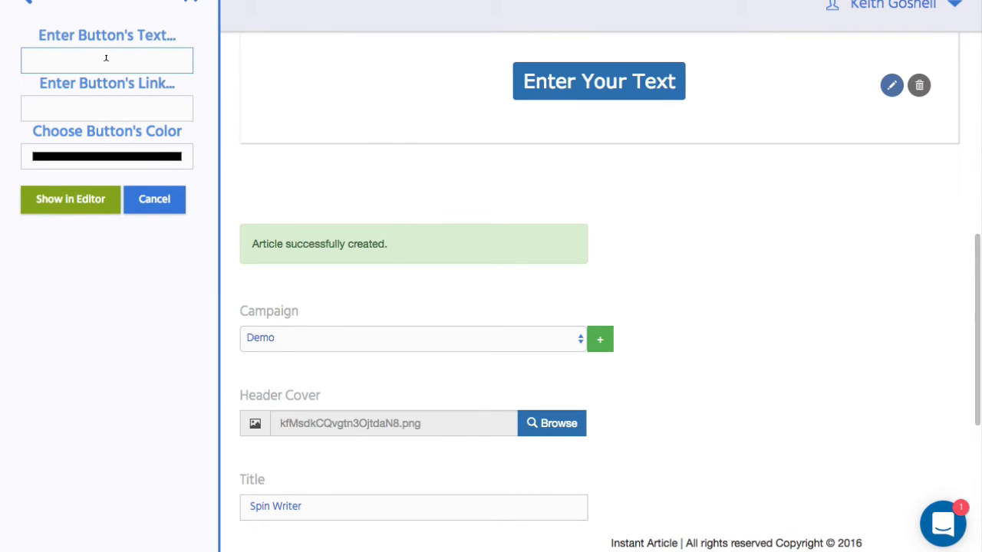
{"action": "type", "text": "Get Your Copy Today"}
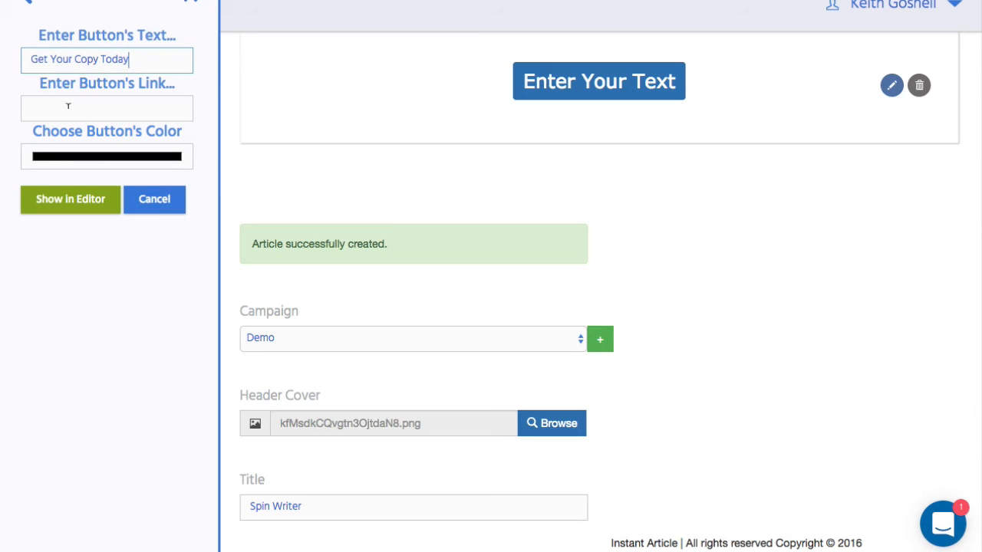
{"action": "type", "text": "http://w"}
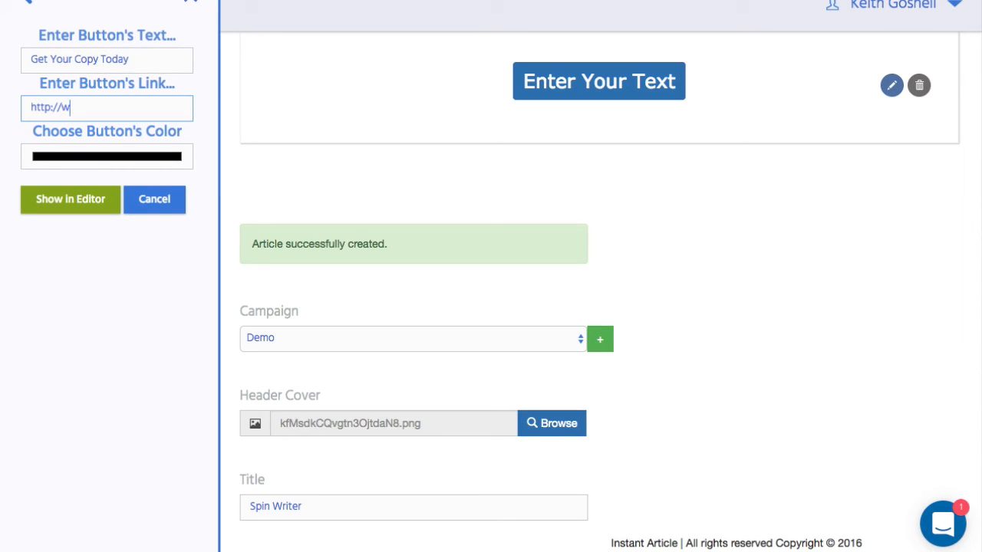
{"action": "type", "text": "ww.goo"}
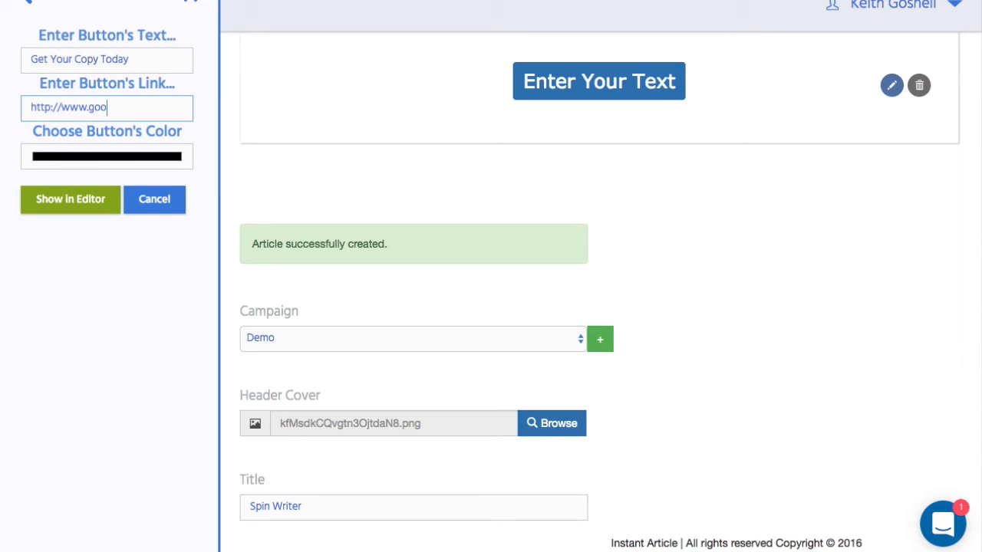
{"action": "type", "text": "gle"}
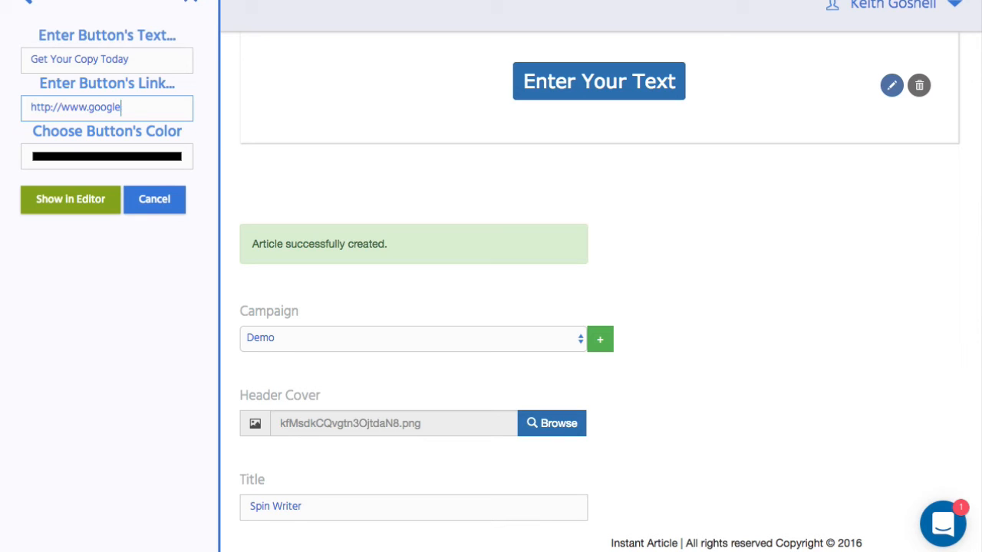
{"action": "type", "text": ".com"}
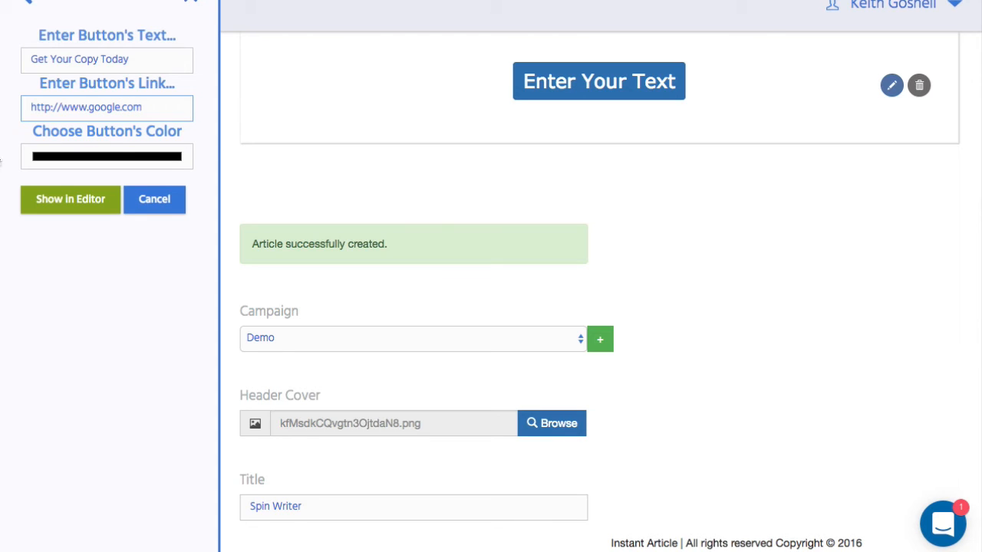
{"action": "left_click", "coordinate": [70, 200]}
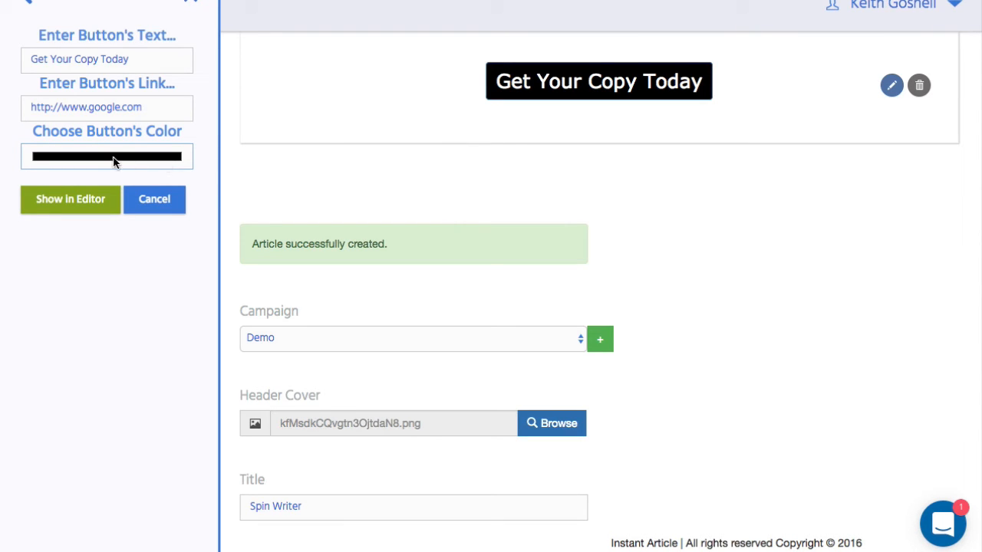
Make the call-to-action button blue from the Colors picker.
{"action": "left_click", "coordinate": [108, 156]}
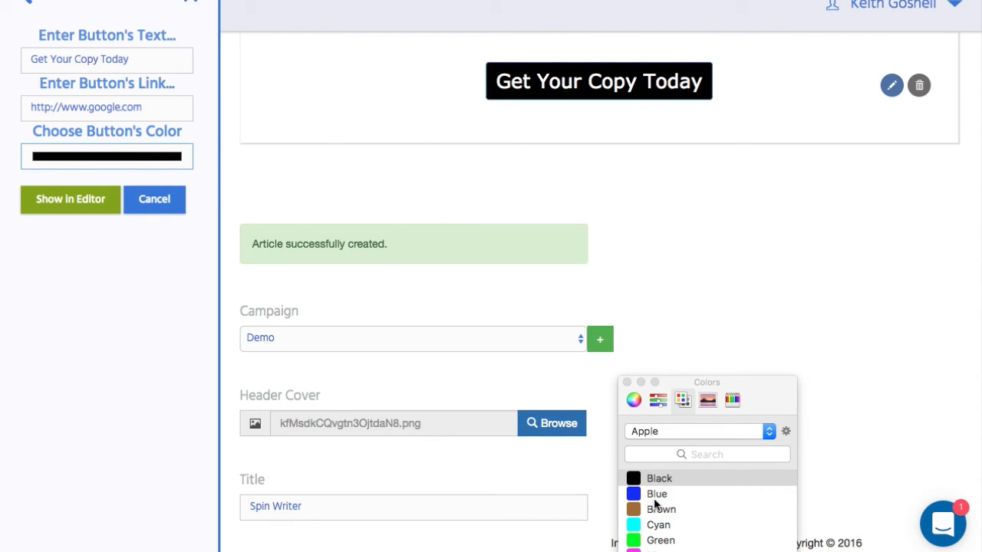
{"action": "left_click", "coordinate": [656, 494]}
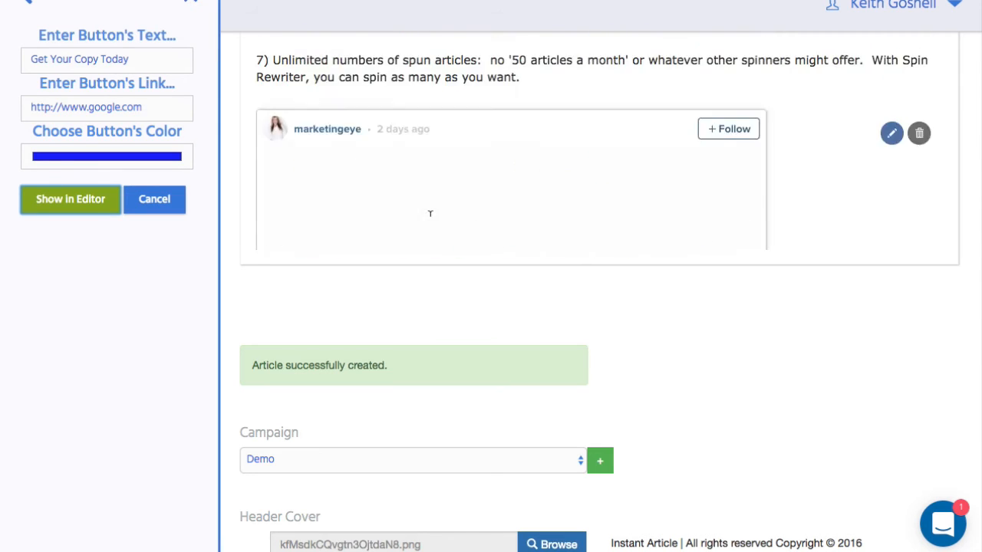
{"action": "scroll", "scroll_direction": "down", "scroll_amount": 3}
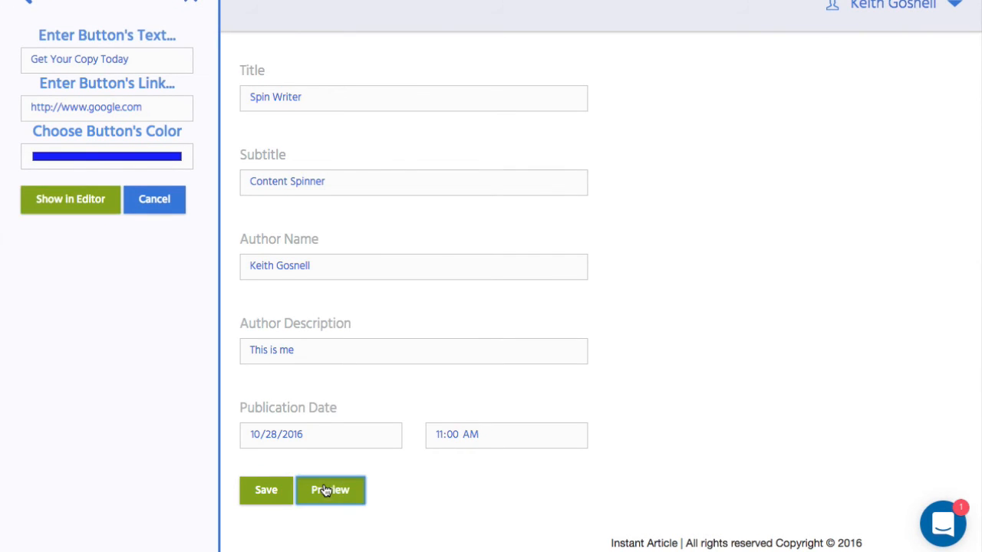
Preview the saved article to reach the Publish It page with the Spin Writer project URL.
{"action": "left_click", "coordinate": [330, 491]}
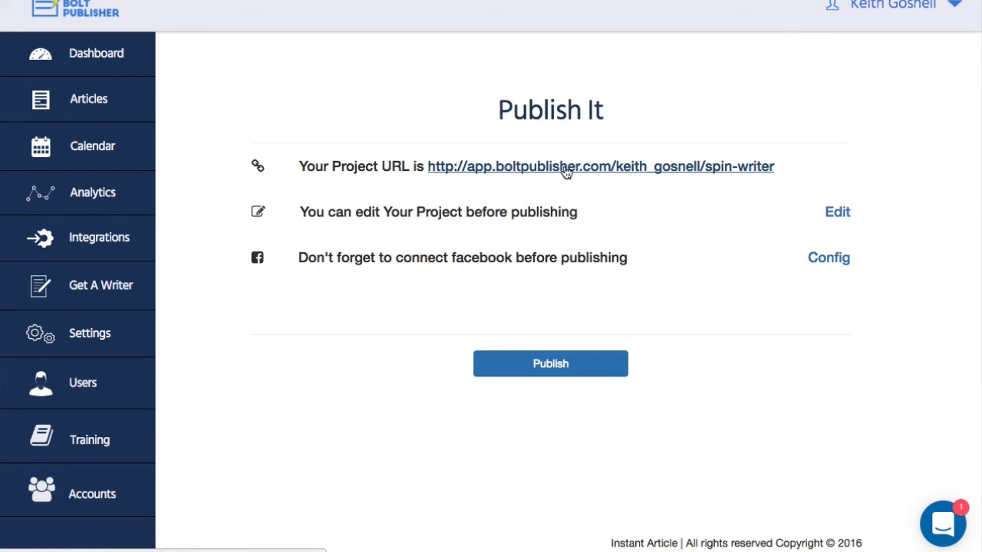
{"action": "mouse_move", "coordinate": [637, 174]}
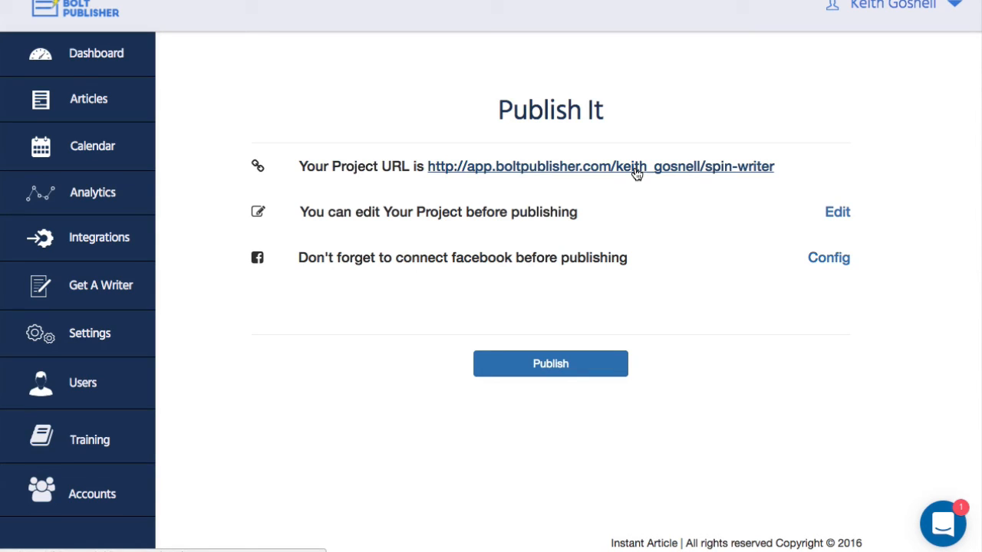
{"action": "left_click", "coordinate": [549, 362]}
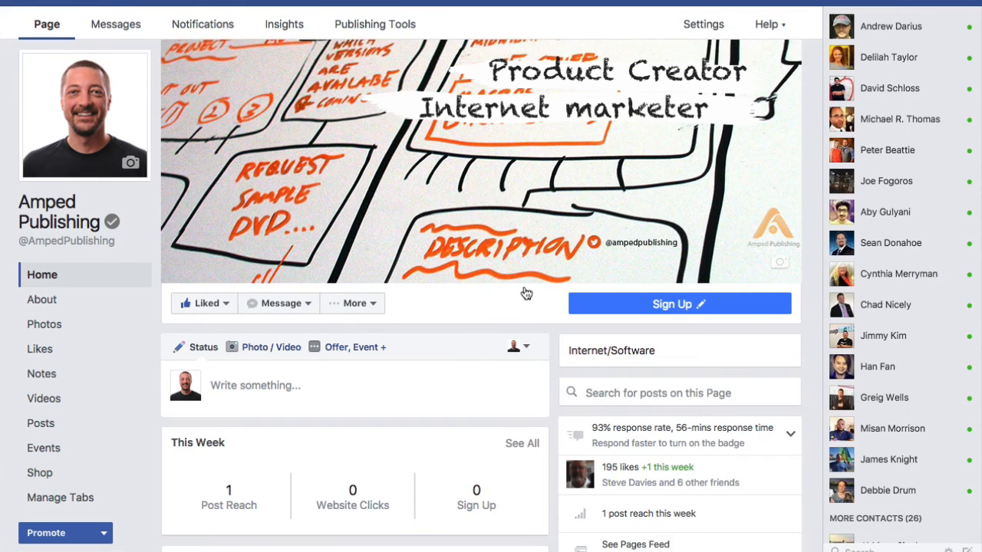
Look over the Amped Publishing Facebook page before returning to Publish It.
{"action": "scroll", "scroll_direction": "down", "scroll_amount": 3}
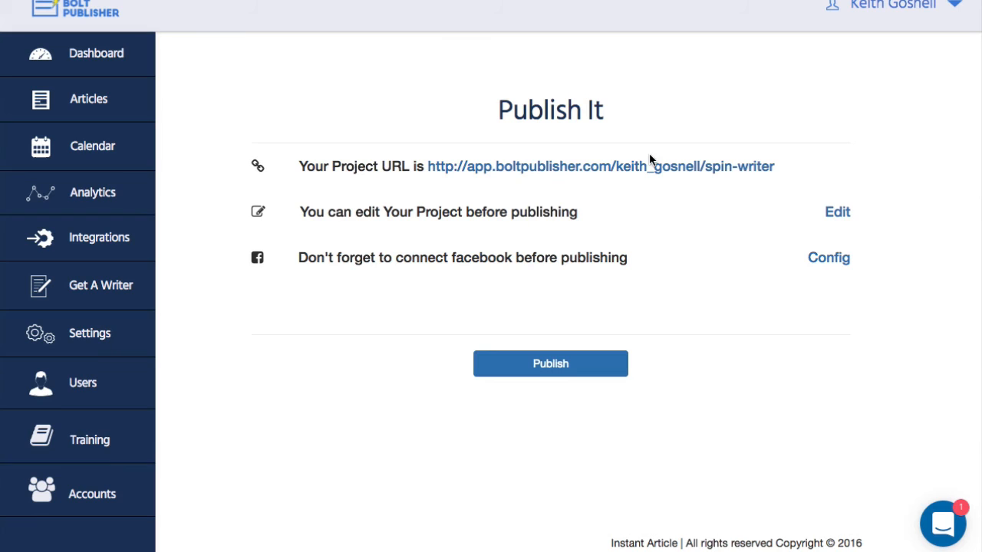
{"action": "mouse_move", "coordinate": [689, 168]}
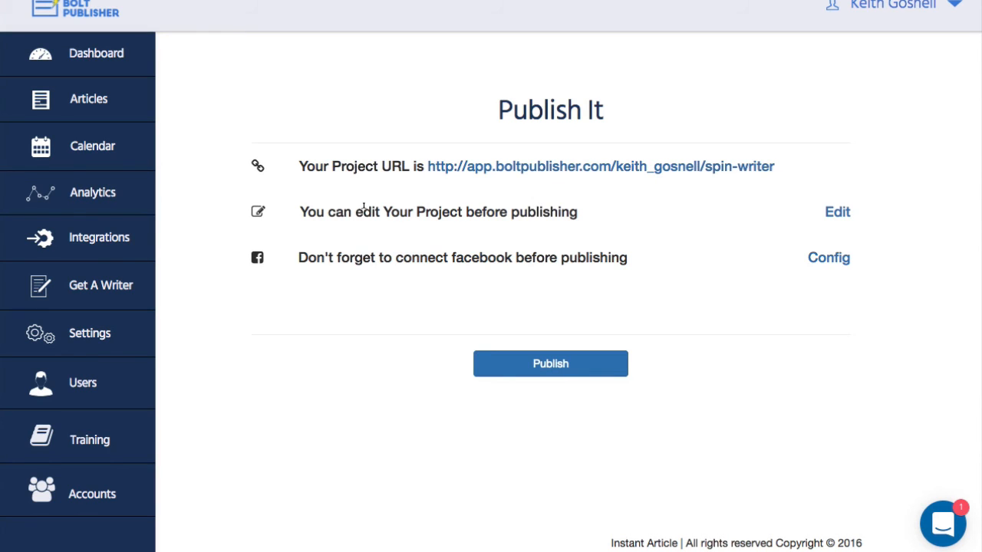
{"action": "mouse_move", "coordinate": [629, 187]}
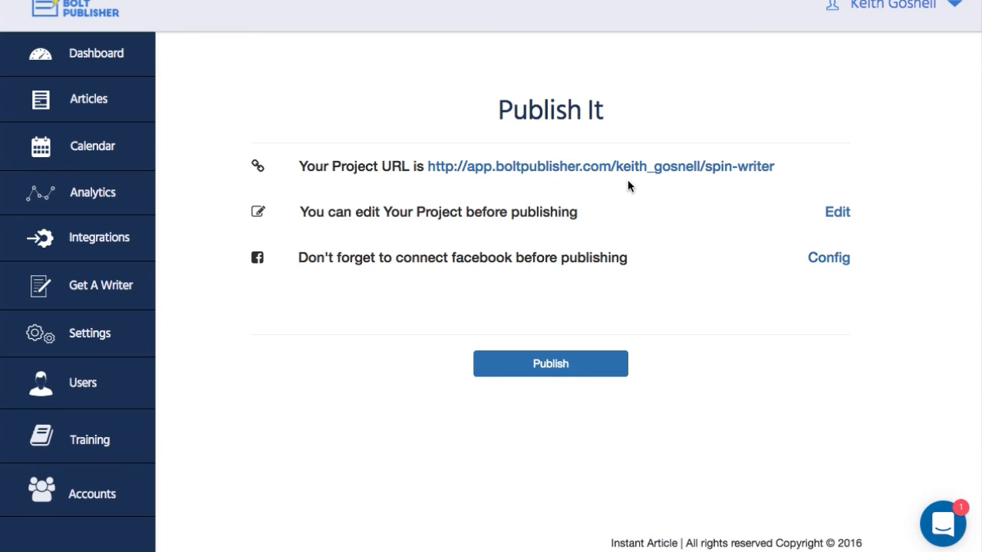
Open the Spin Writer project URL link to view the live article page.
{"action": "right_click", "coordinate": [602, 166]}
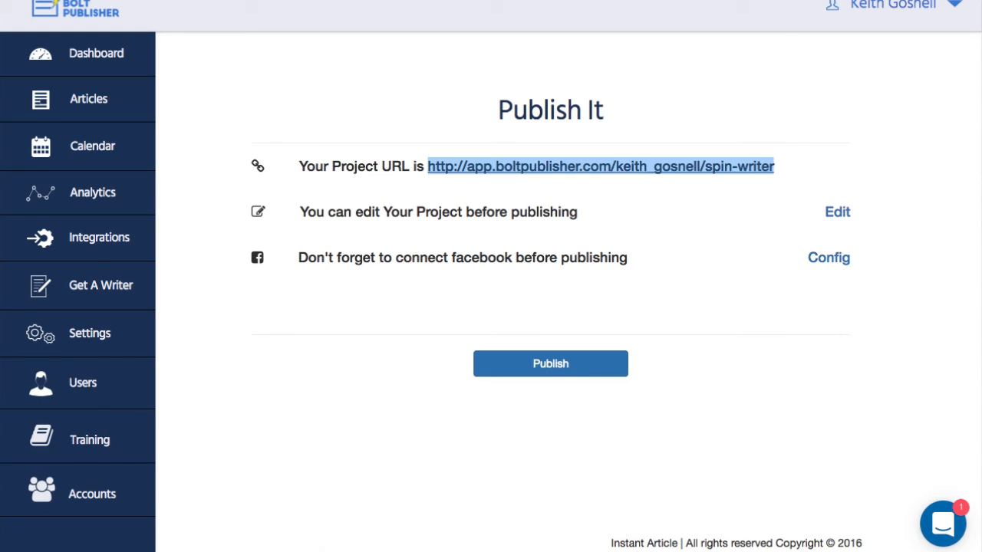
{"action": "left_click", "coordinate": [549, 362]}
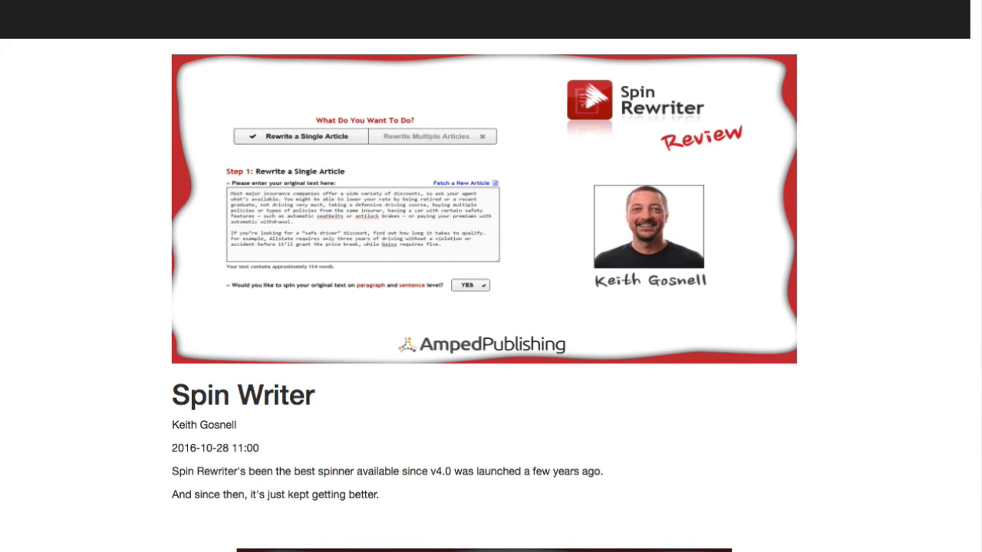
Scroll the live page past the YouTube video, seven-point list and Instagram post.
{"action": "scroll", "scroll_direction": "down", "scroll_amount": 3}
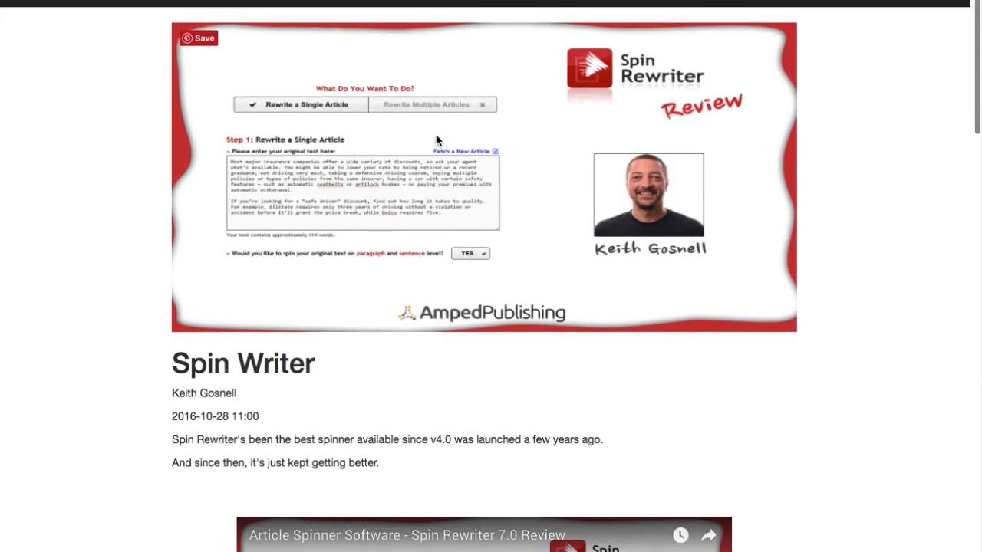
{"action": "scroll", "scroll_direction": "down", "scroll_amount": 3}
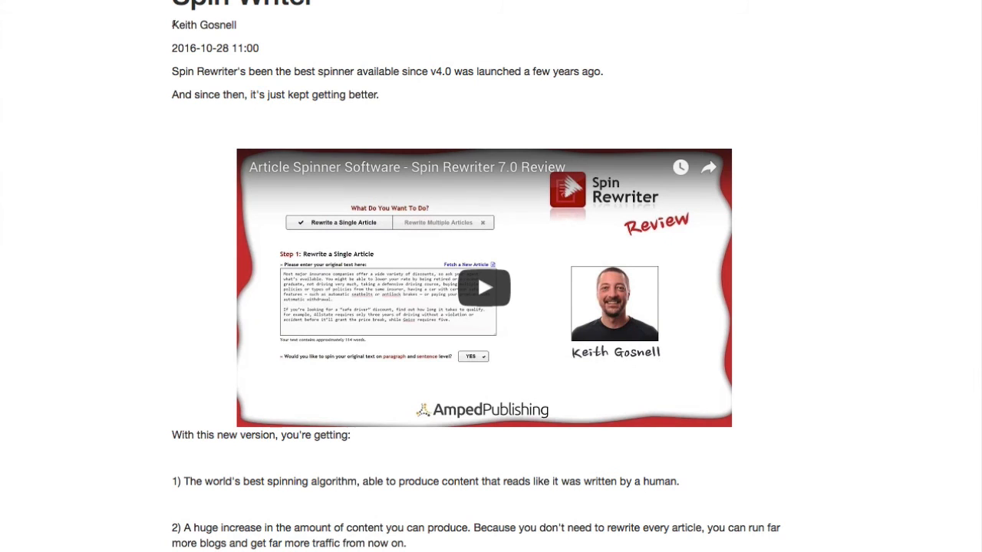
{"action": "mouse_move", "coordinate": [881, 211]}
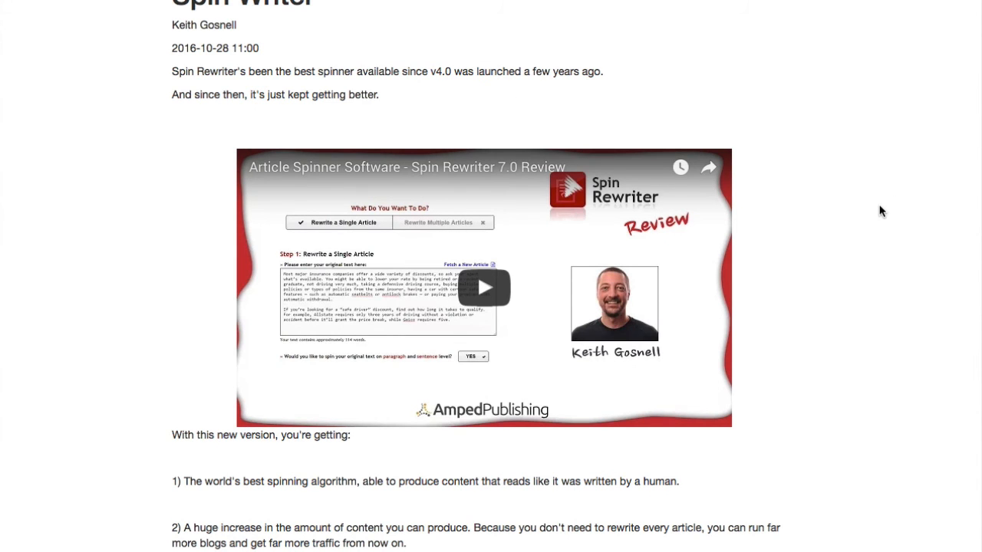
{"action": "scroll", "scroll_direction": "down", "scroll_amount": 3}
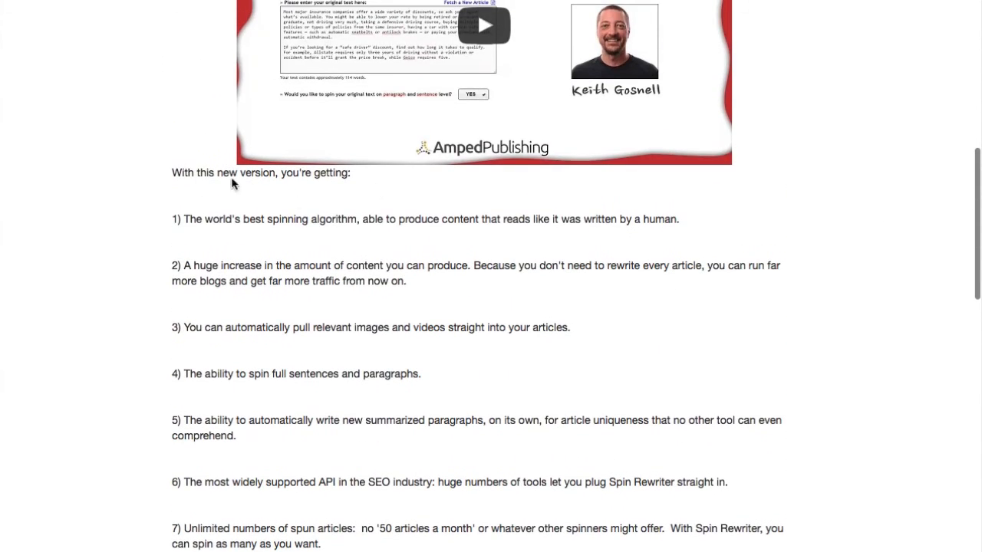
{"action": "scroll", "scroll_direction": "down", "scroll_amount": 3}
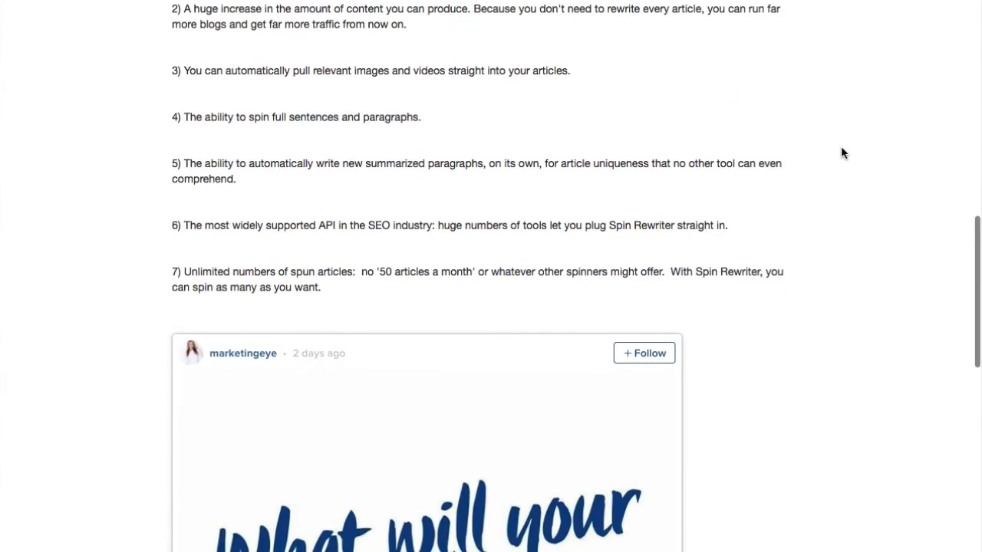
{"action": "scroll", "scroll_direction": "down", "scroll_amount": 3}
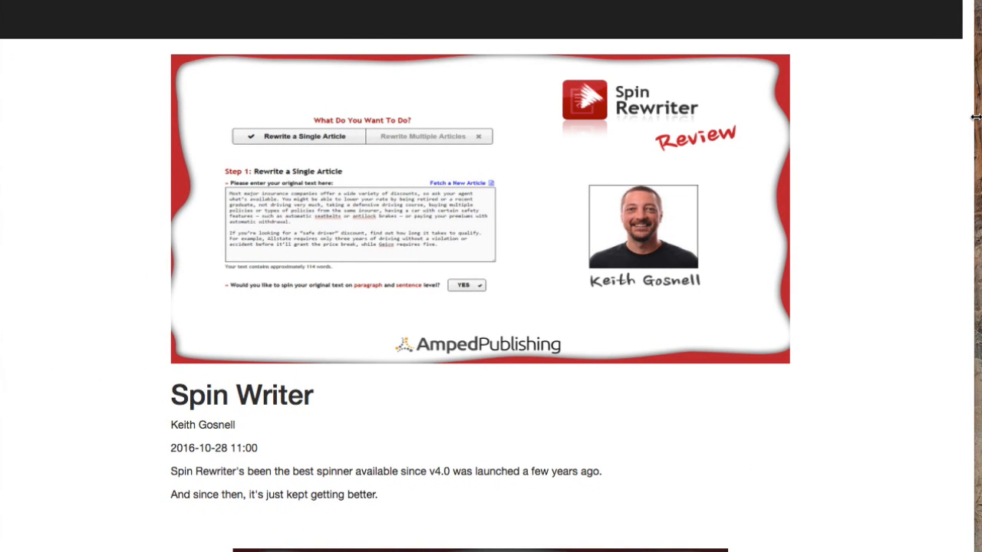
{"action": "mouse_move", "coordinate": [718, 40]}
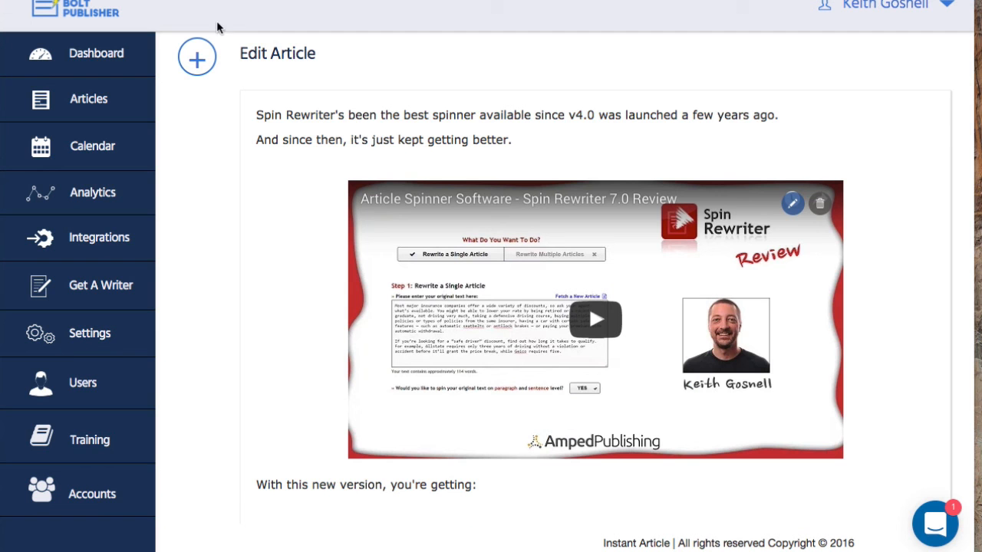
Show the addable elements panel (image, video, map, pull quote) and scroll through it.
{"action": "left_click", "coordinate": [196, 58]}
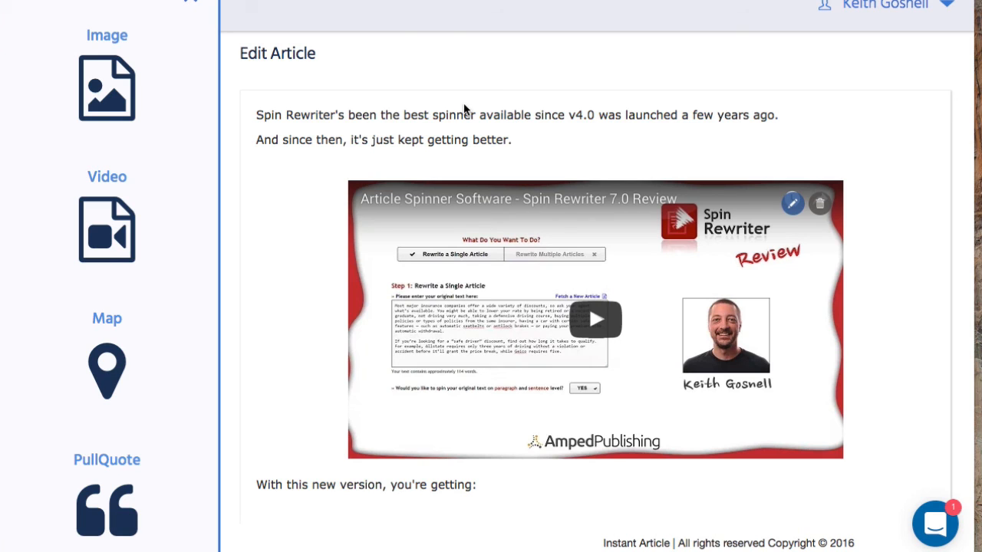
{"action": "mouse_move", "coordinate": [136, 196]}
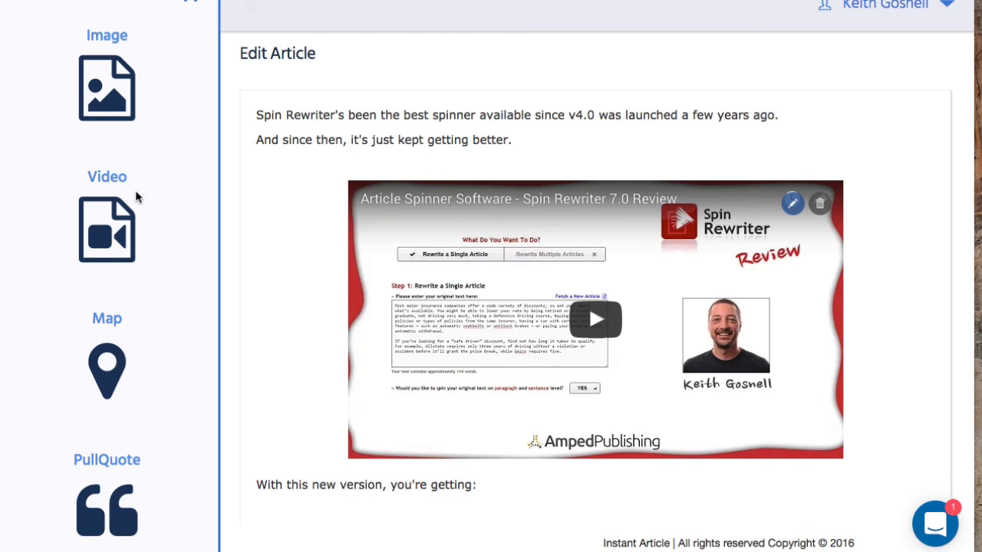
{"action": "scroll", "scroll_direction": "down", "scroll_amount": 3}
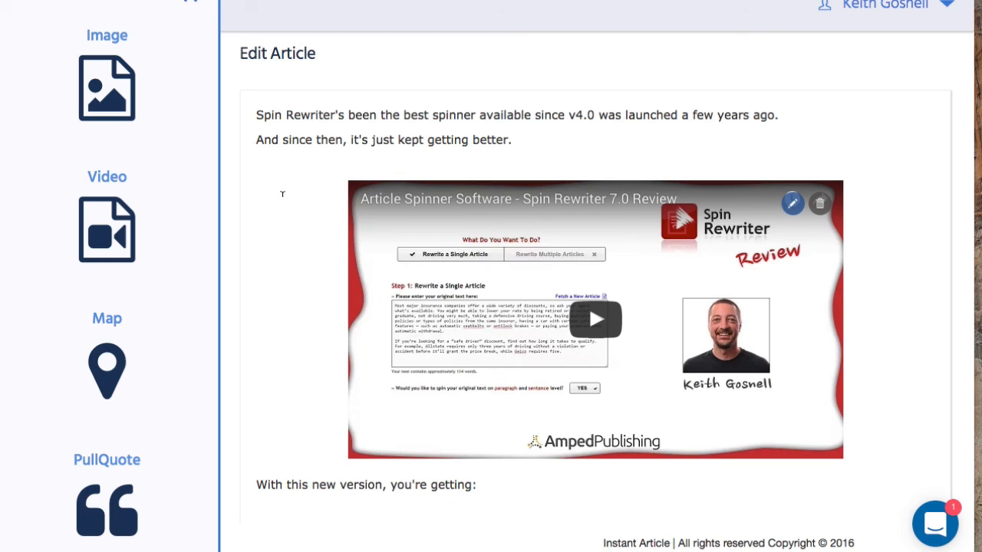
{"action": "mouse_move", "coordinate": [282, 193]}
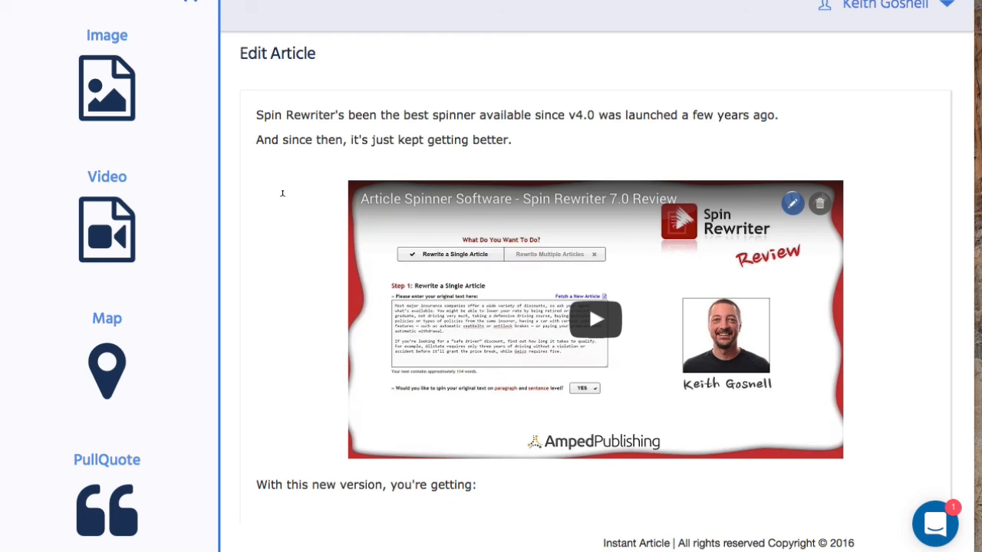